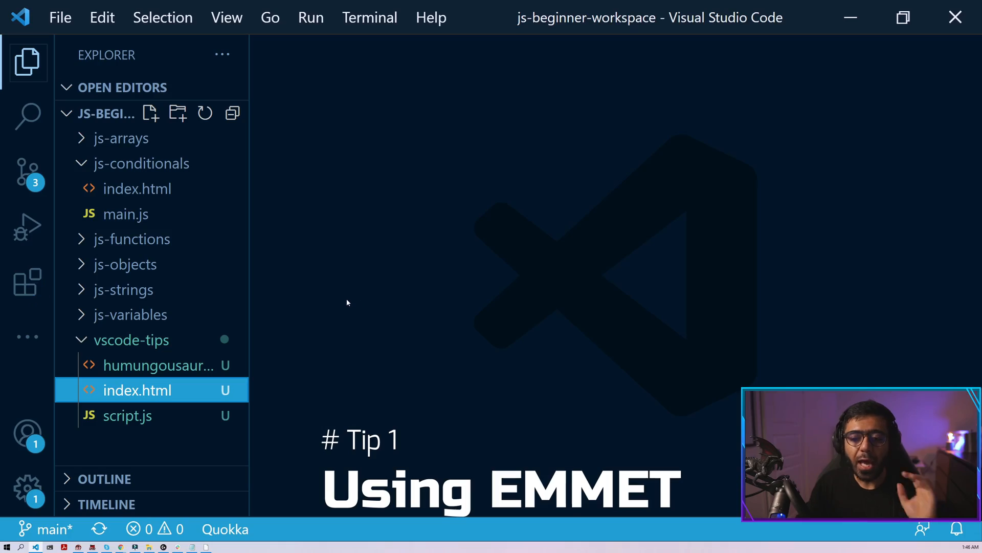
{"action": "mouse_move", "coordinate": [185, 393]}
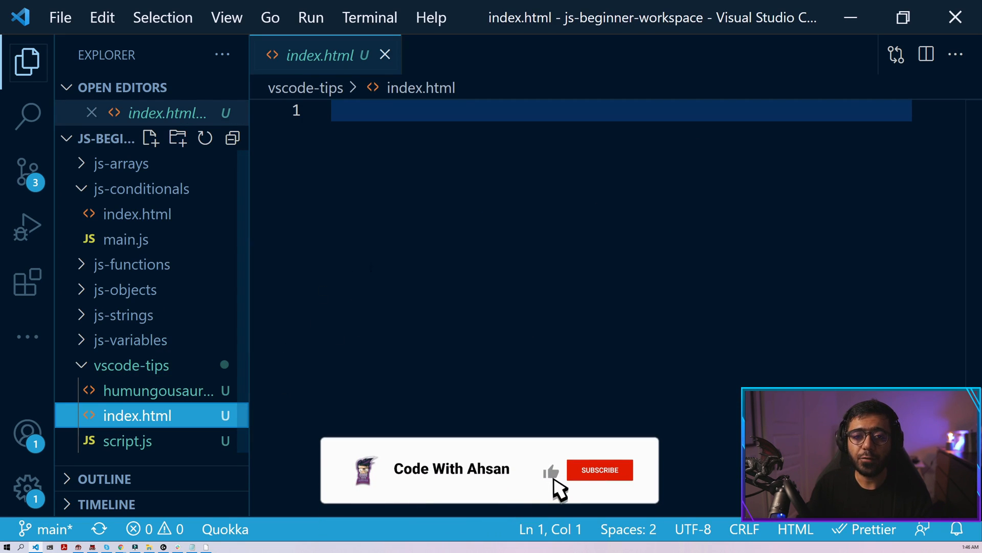
- Expand the Emmet html:5 abbreviation in index.html into a full HTML5 boilerplate
{"action": "left_click", "coordinate": [599, 470]}
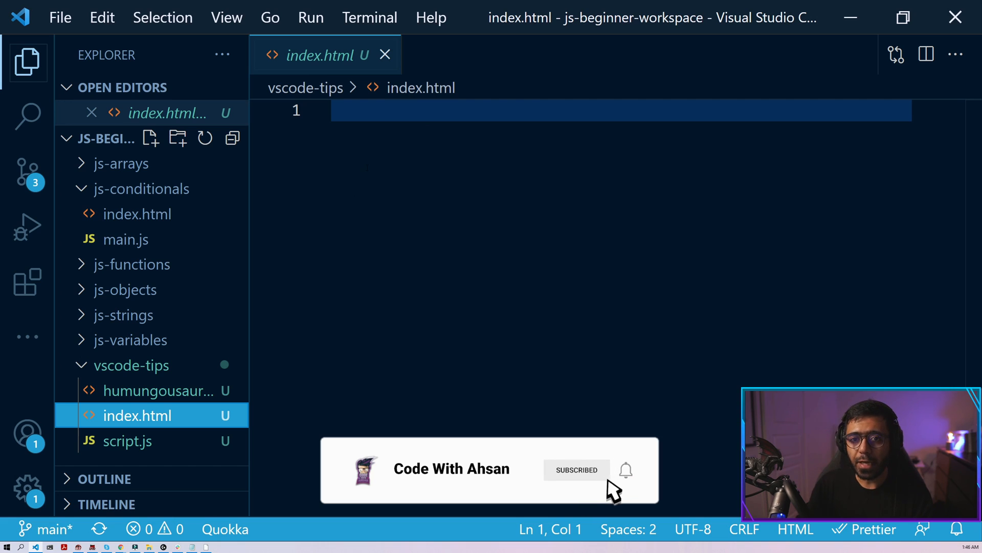
{"action": "left_click", "coordinate": [626, 470]}
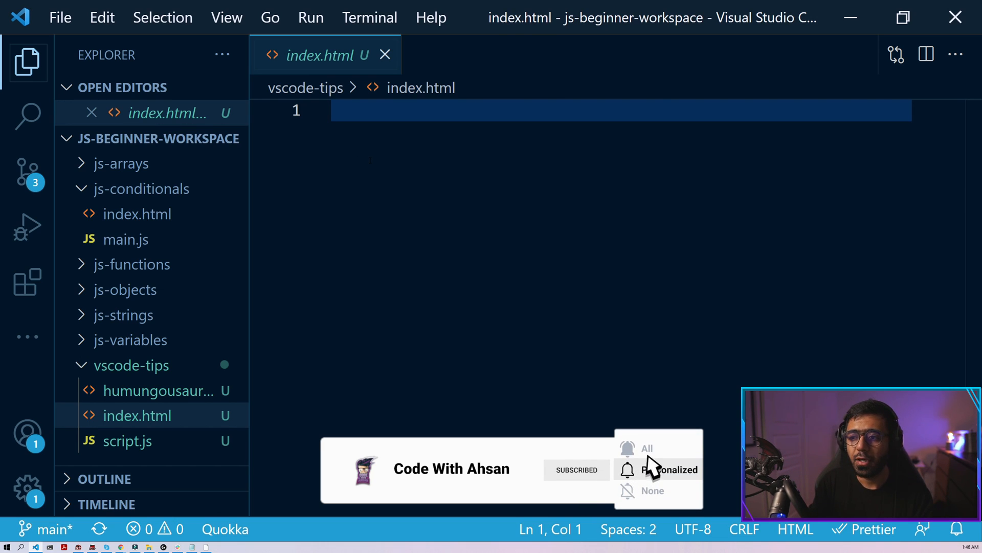
{"action": "type", "text": "!DOCTYPE html>"}
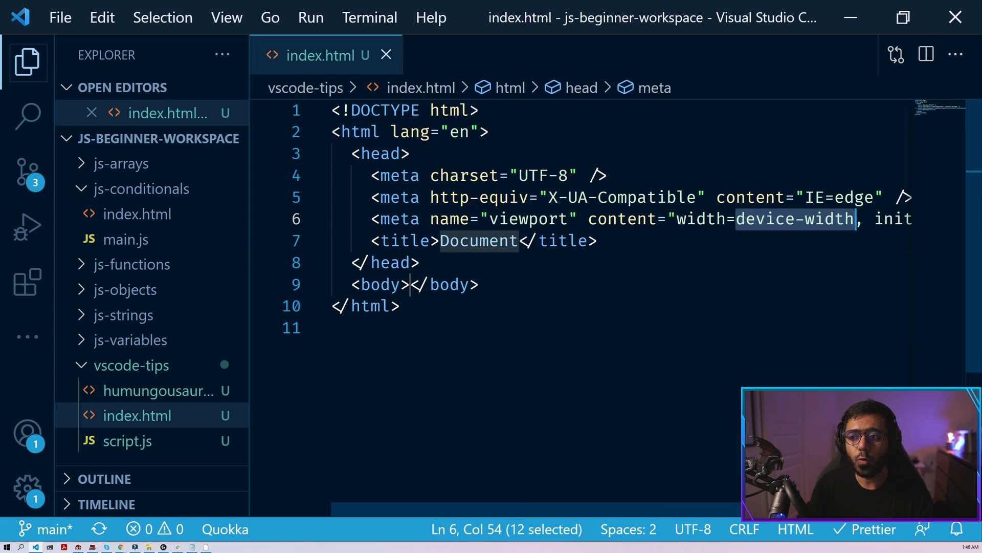
{"action": "double_click", "coordinate": [385, 111]}
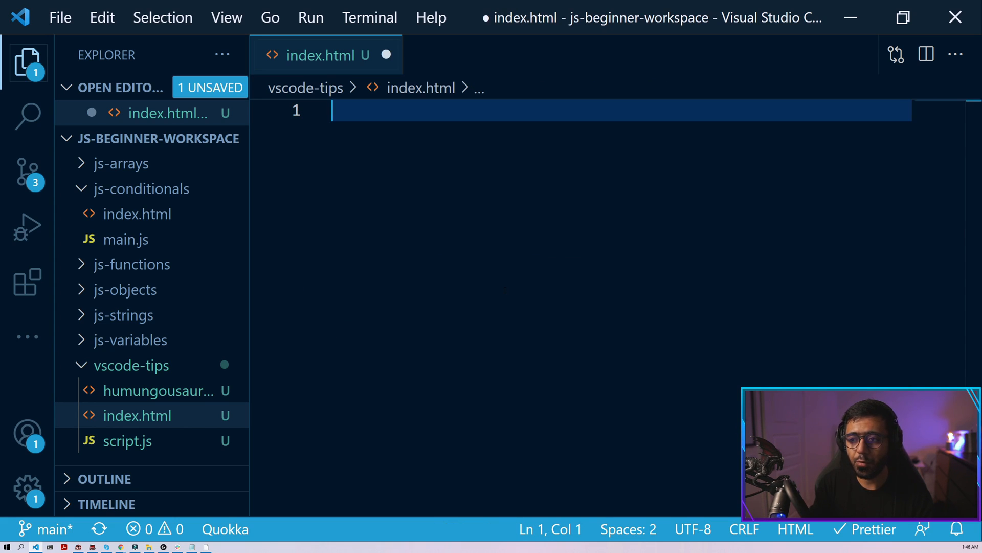
{"action": "type", "text": "html"}
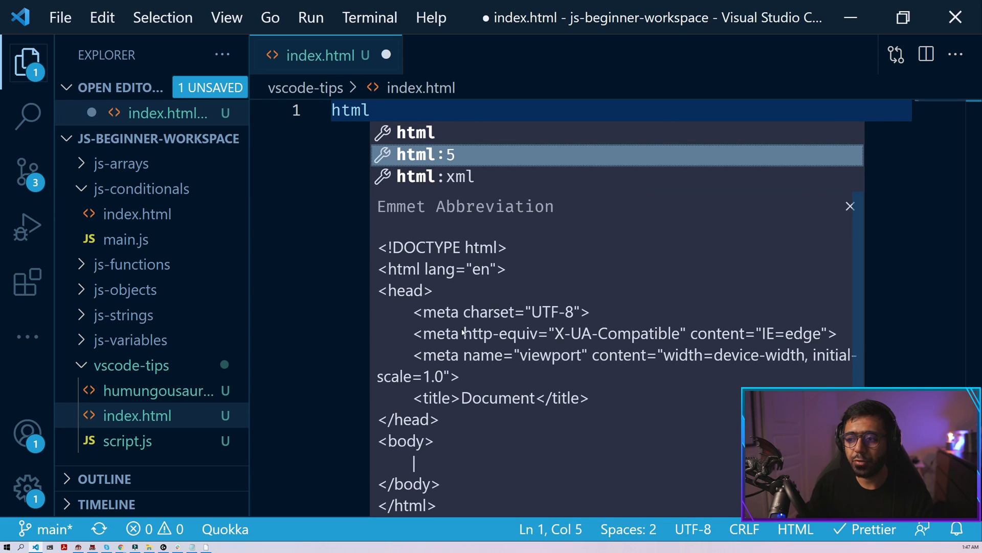
{"action": "mouse_move", "coordinate": [826, 217]}
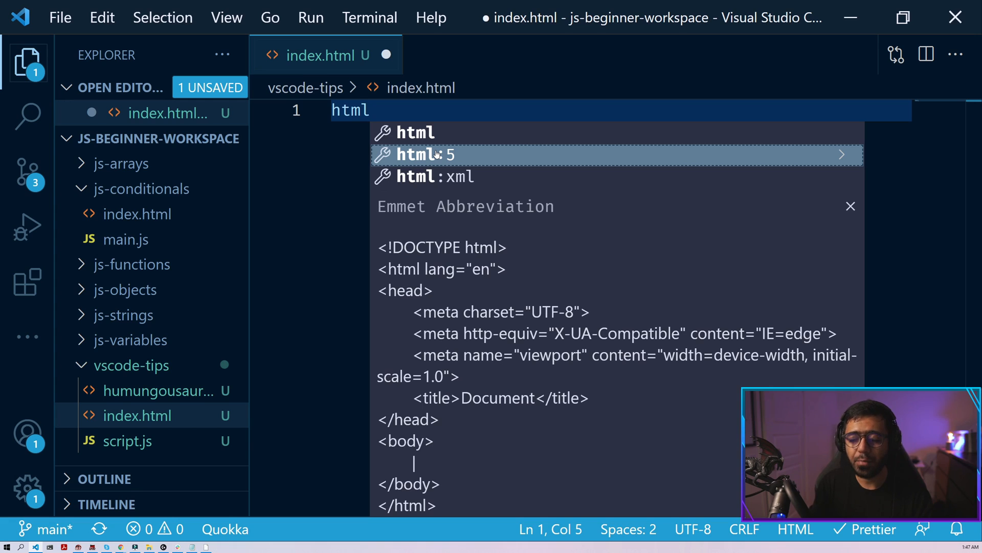
{"action": "key", "text": "Tab"}
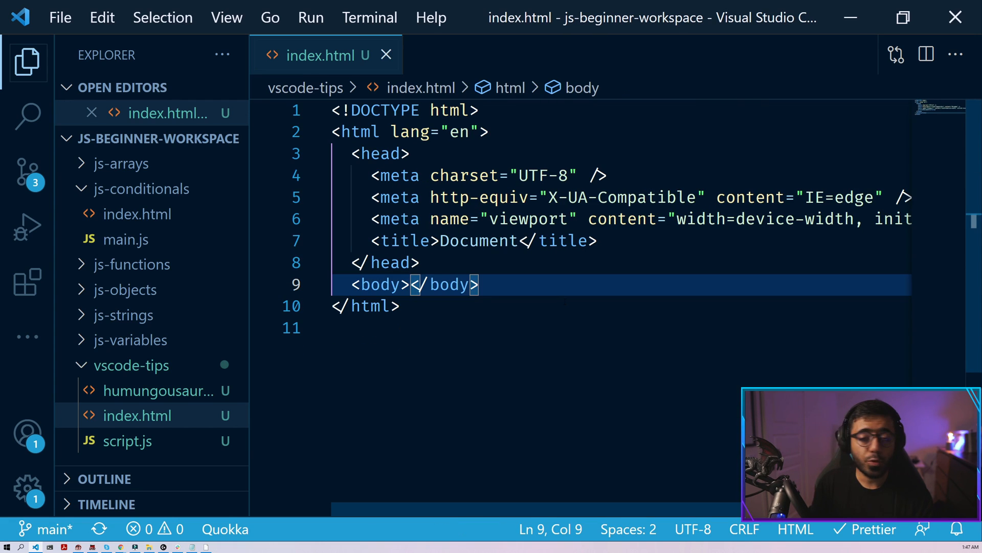
- Open a blank body line, try p and nested div tags, then delete them
{"action": "key", "text": "Enter"}
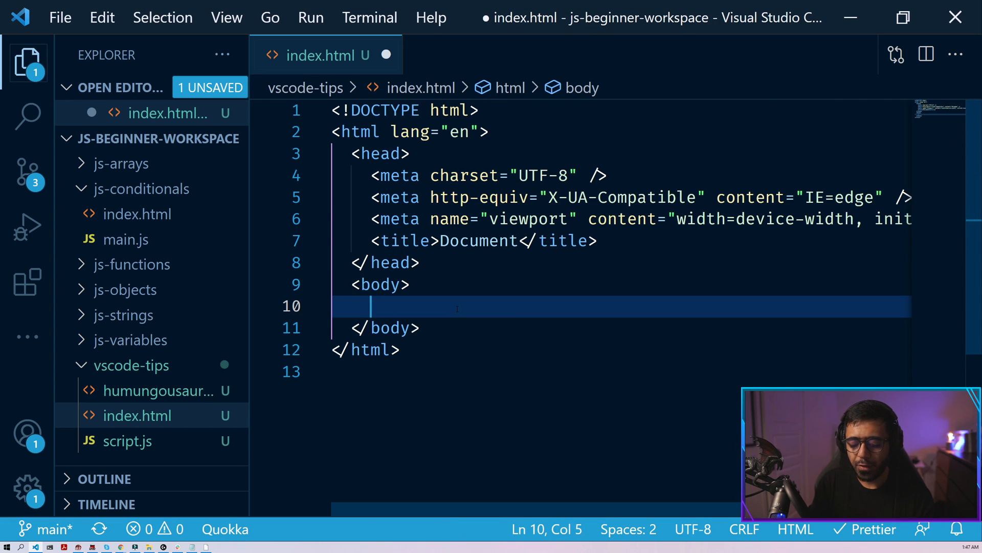
{"action": "type", "text": "<p></p>"}
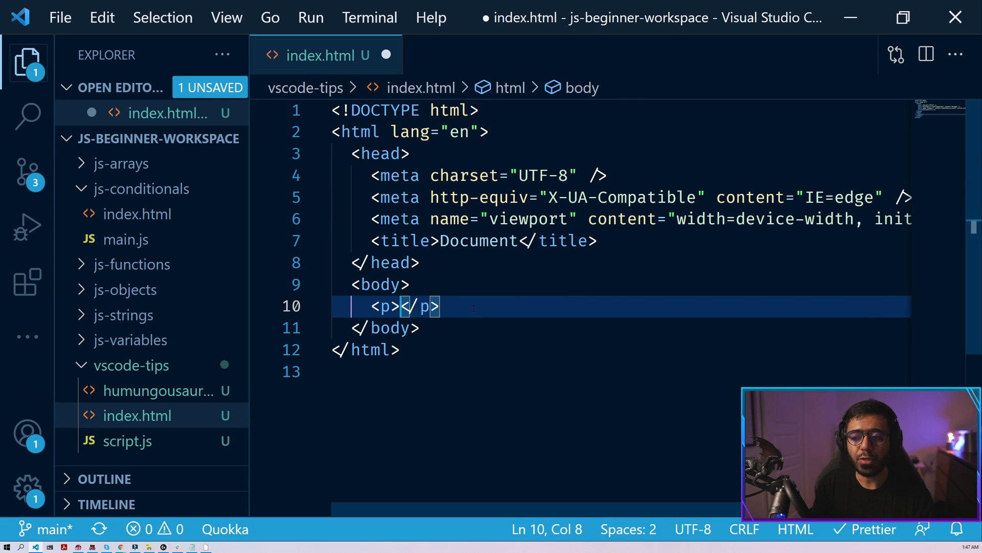
{"action": "key", "text": "Backspace"}
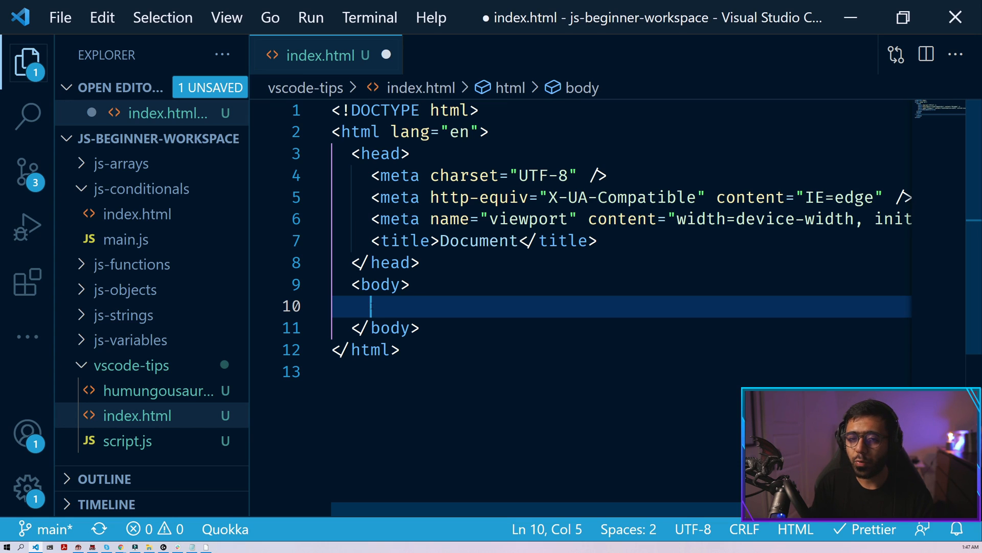
{"action": "type", "text": "div>"}
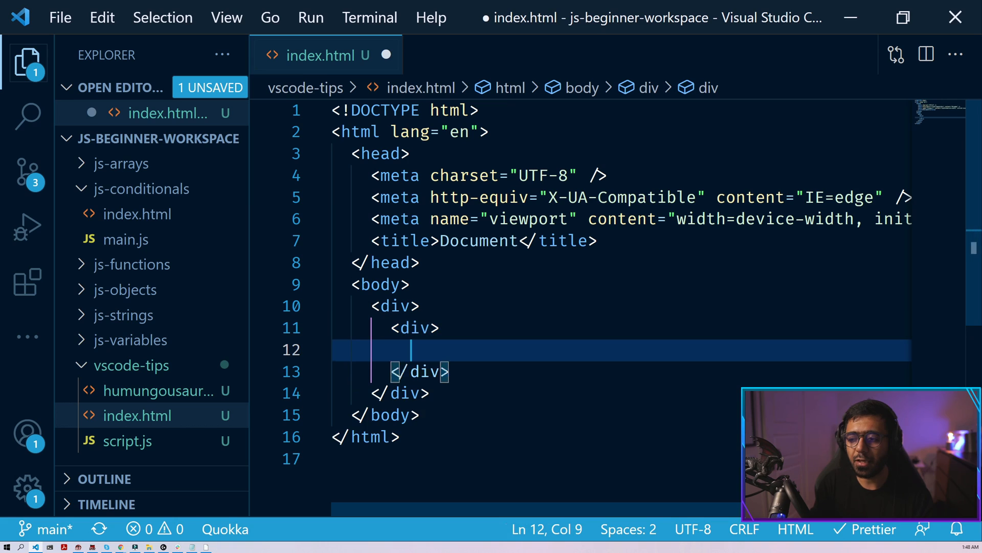
{"action": "type", "text": "span"}
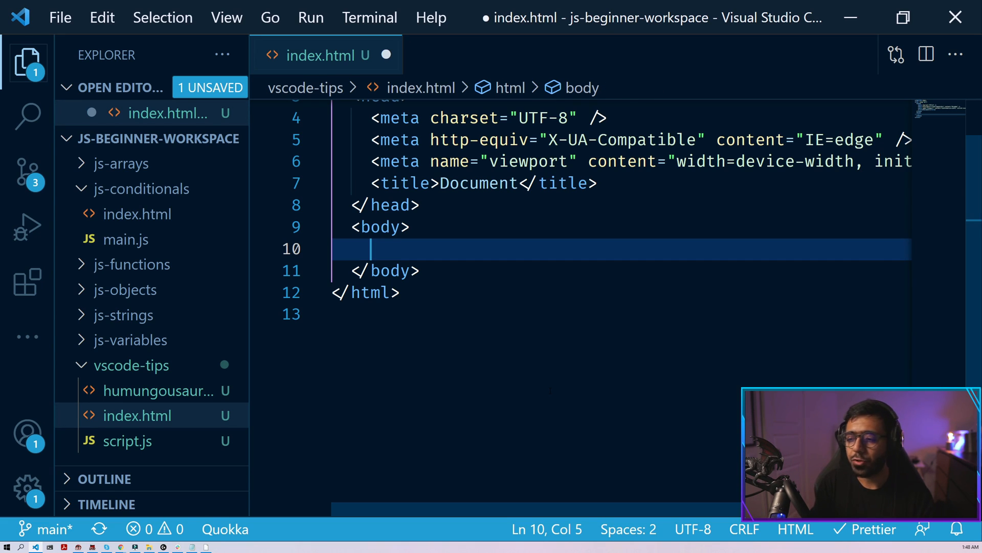
- Demo Emmet ID shorthands div#my and #id, expanding them into divs with ids
{"action": "type", "text": "div#my"}
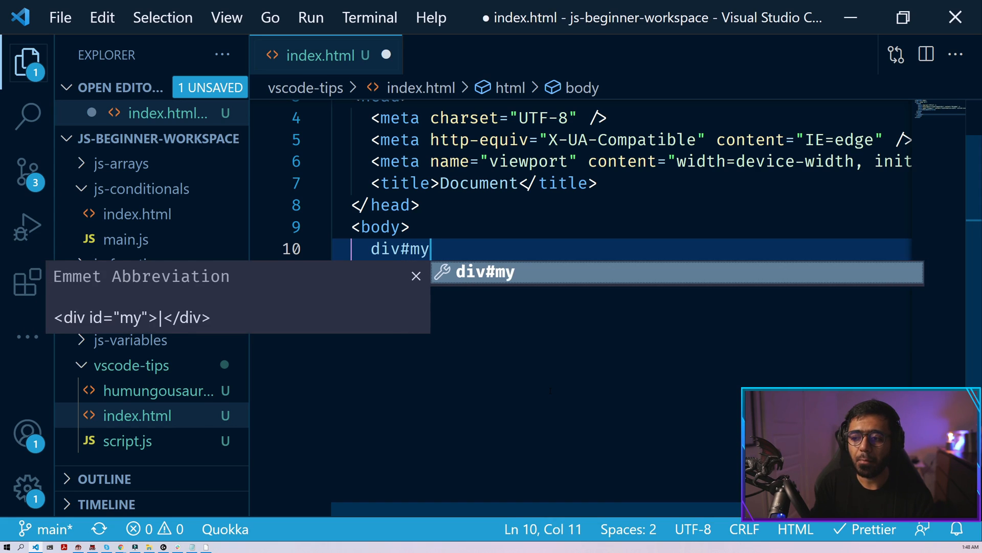
{"action": "key", "text": "Tab"}
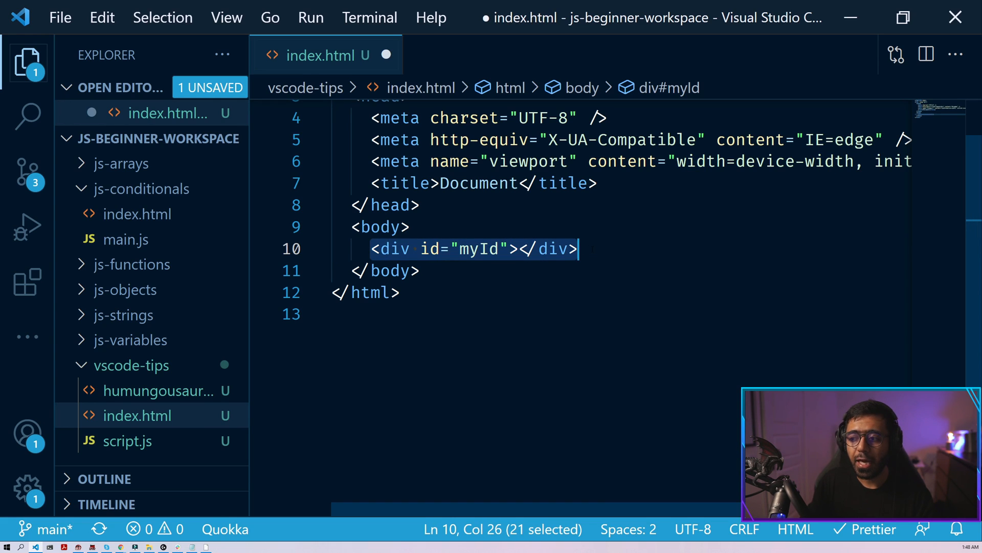
{"action": "key", "text": "Delete"}
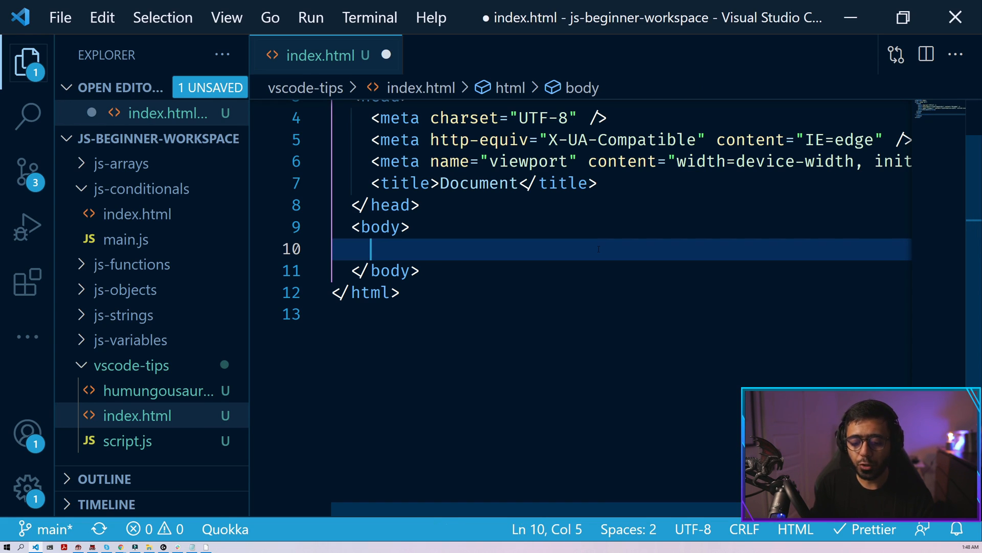
{"action": "type", "text": "#id"}
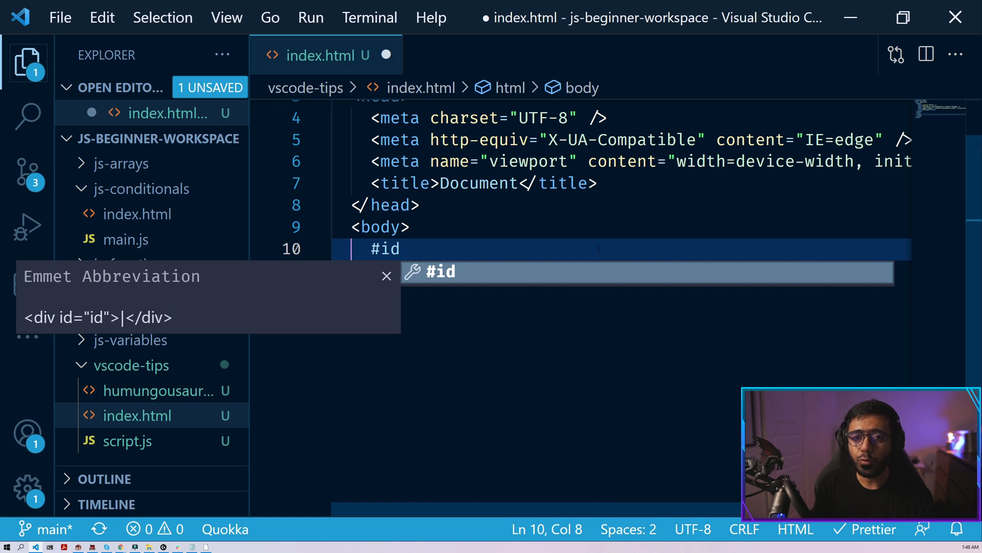
{"action": "key", "text": "Tab"}
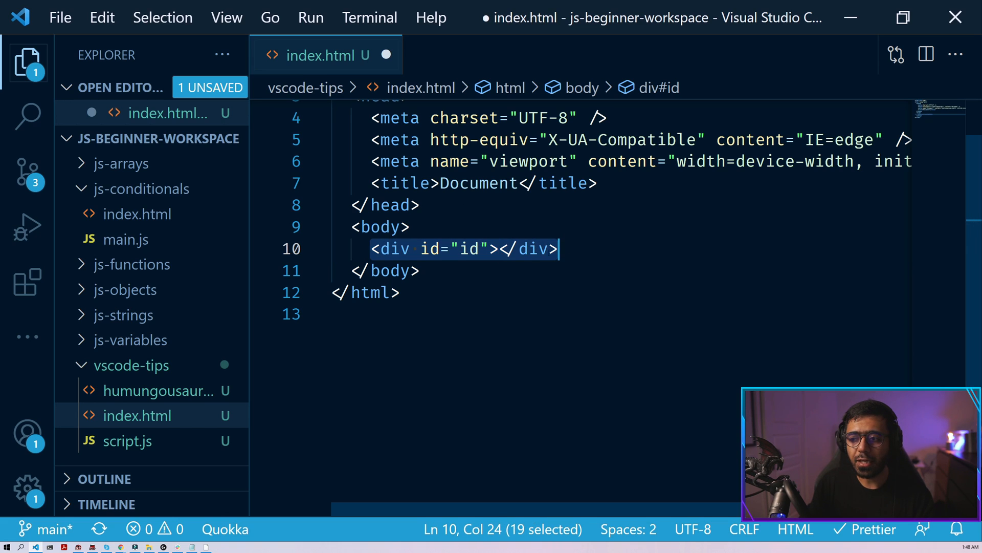
- Expand a div with id myId, then replace it with span#myId
{"action": "type", "text": "#"}
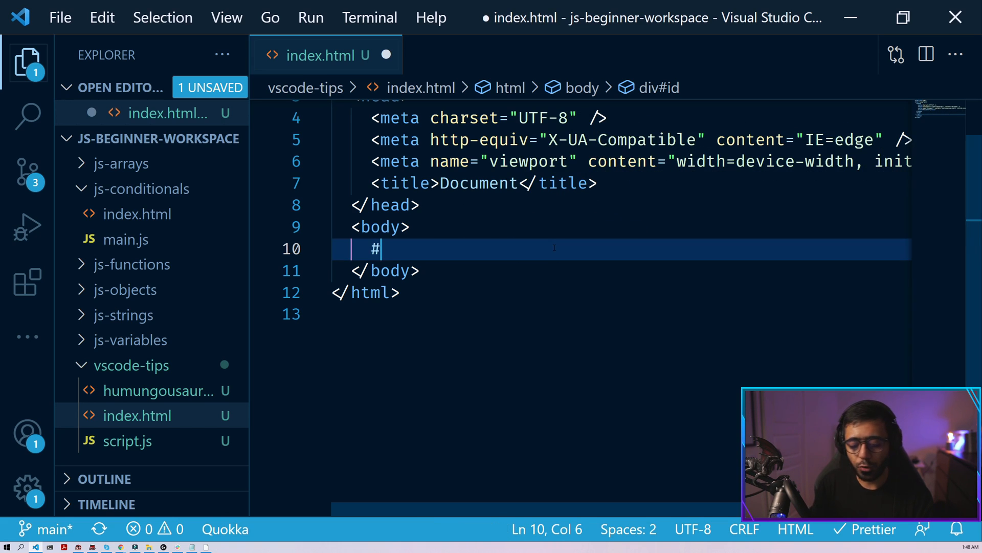
{"action": "key", "text": "Tab"}
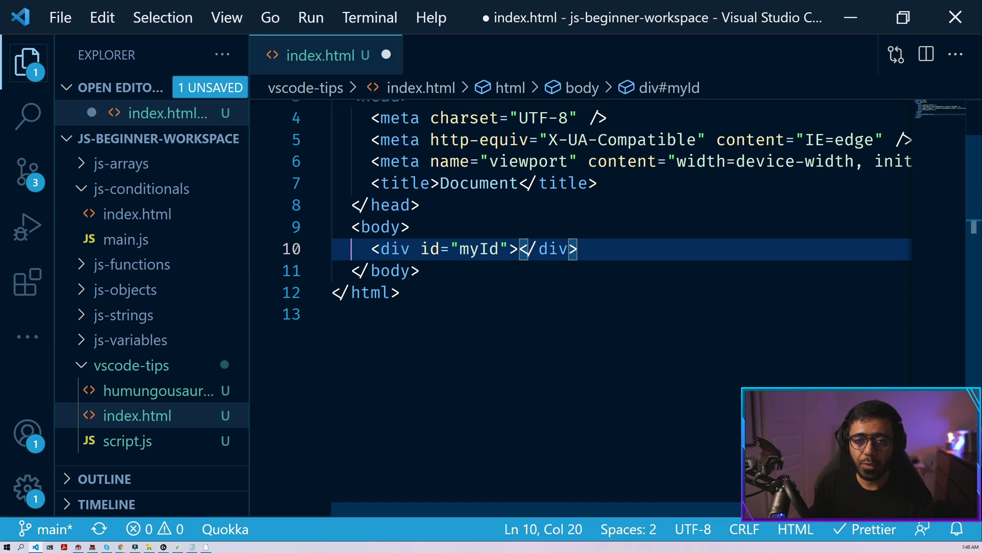
{"action": "key", "text": "Home"}
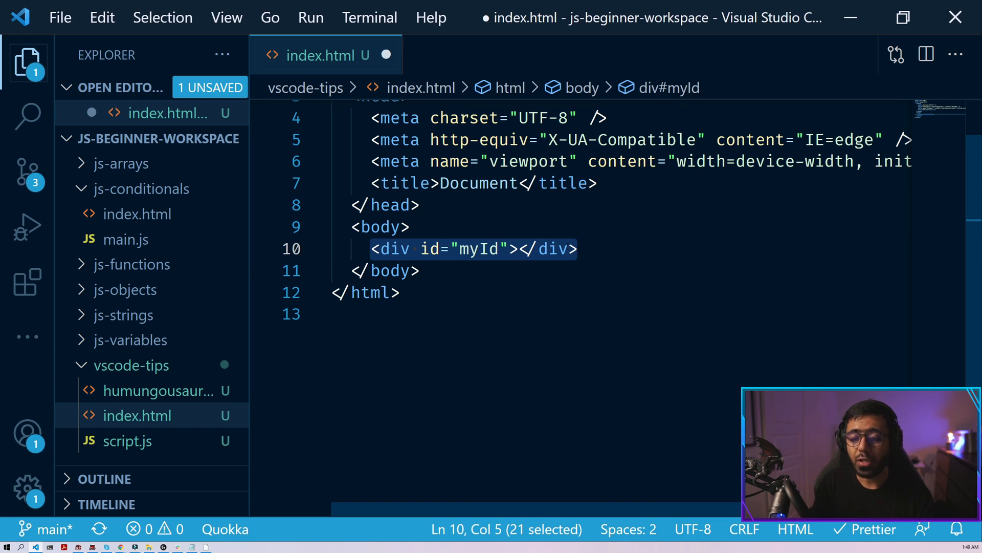
{"action": "type", "text": "span#"}
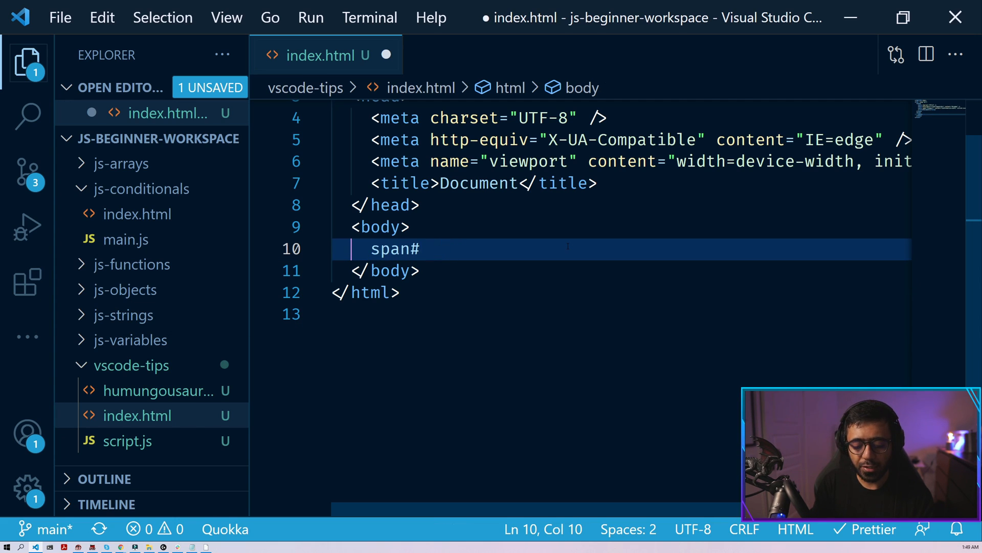
{"action": "key", "text": "Tab"}
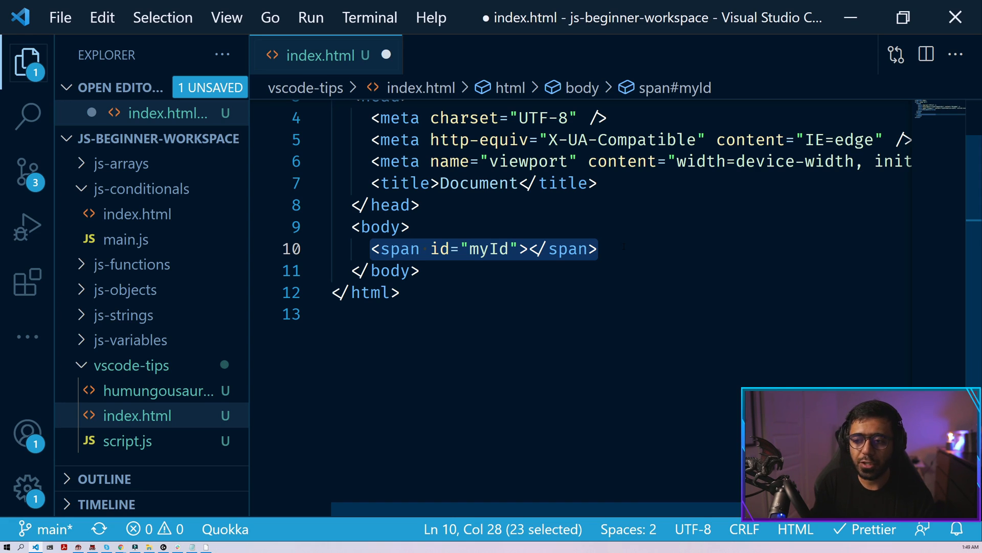
- Demo class shorthands .my-class, span.c and b., then clear the body line
{"action": "type", "text": ".my-cla"}
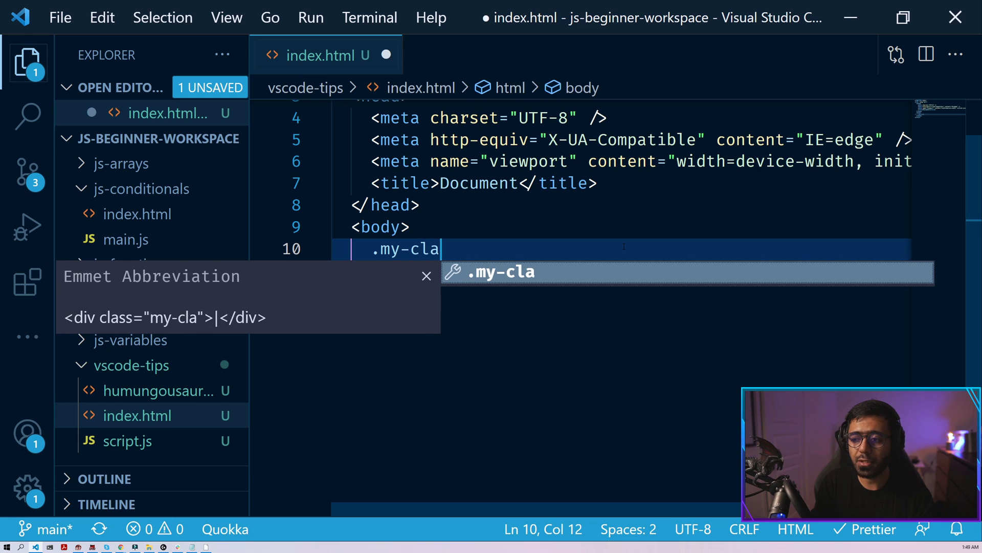
{"action": "key", "text": "Tab"}
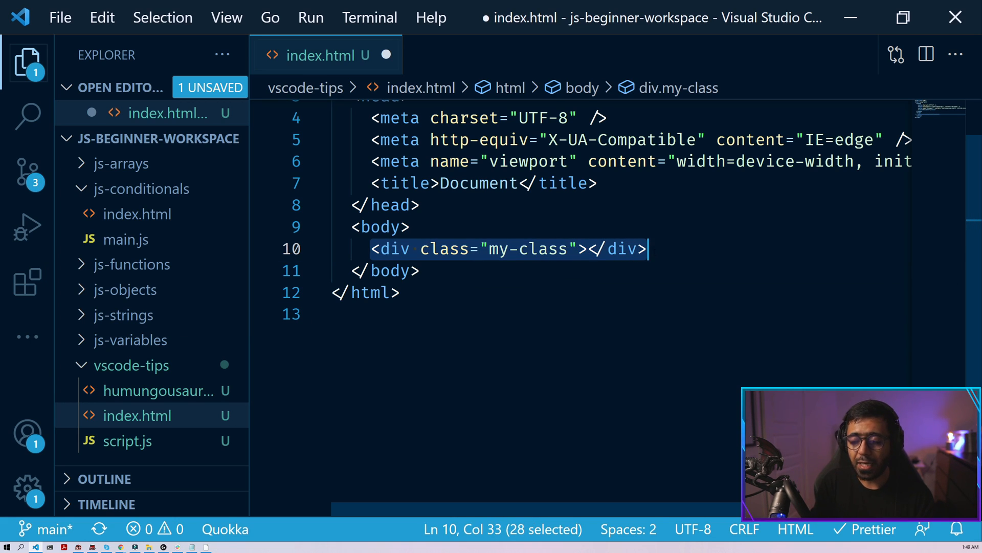
{"action": "type", "text": "span.c"}
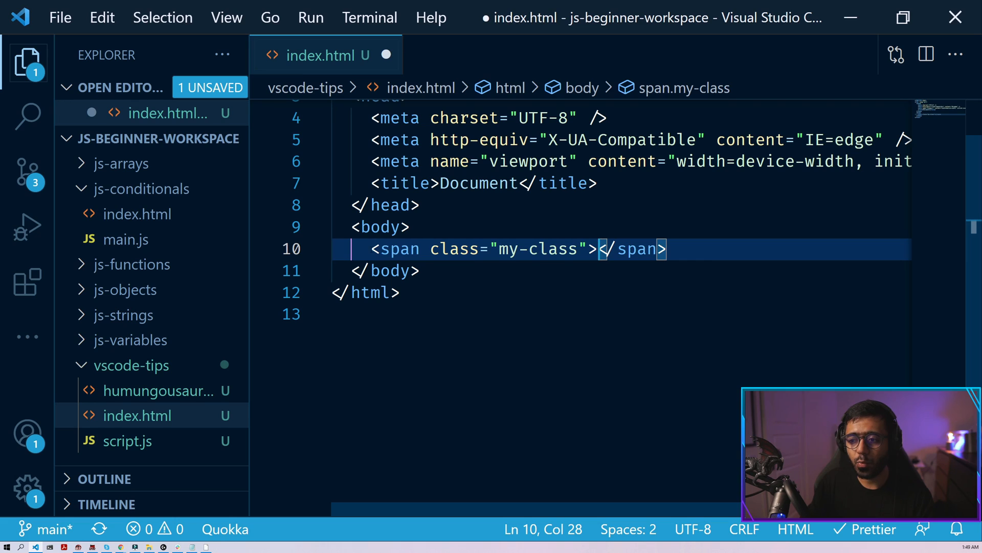
{"action": "type", "text": "b."}
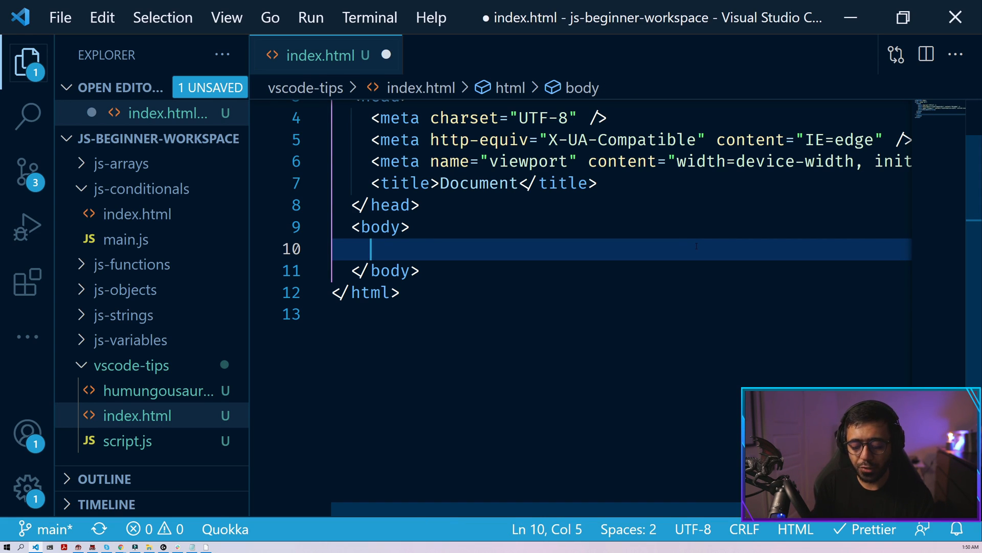
{"action": "type", "text": ".pare"}
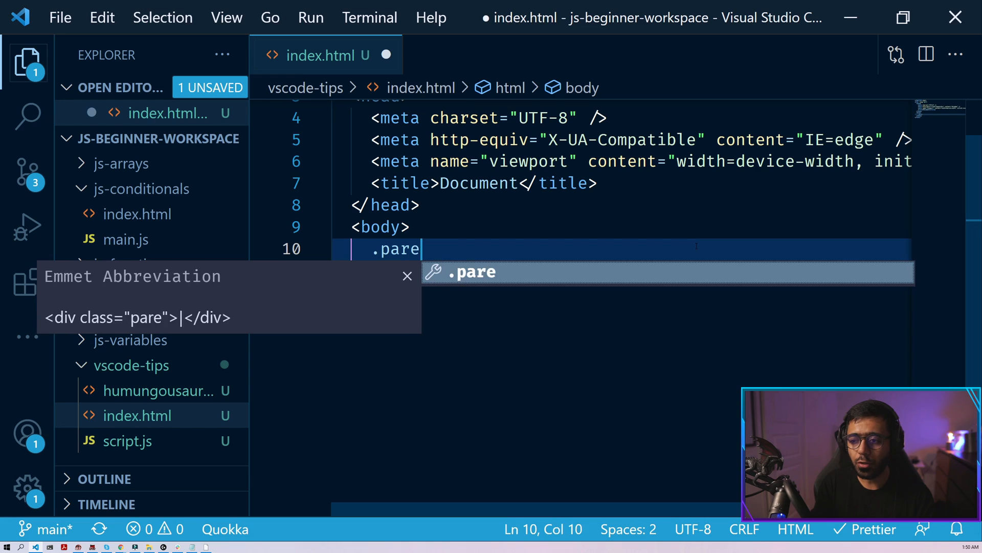
{"action": "type", "text": "nt-class"}
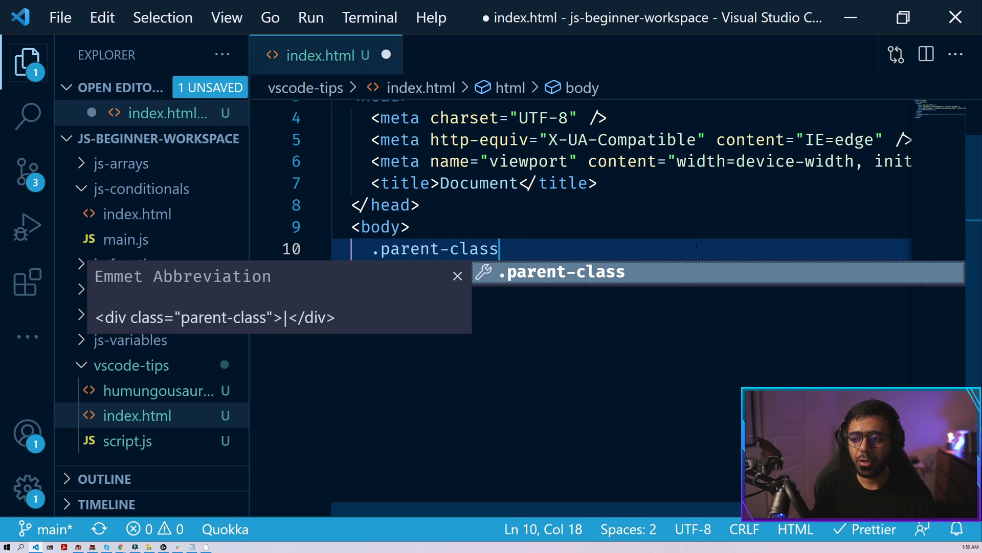
{"action": "type", "text": ">"}
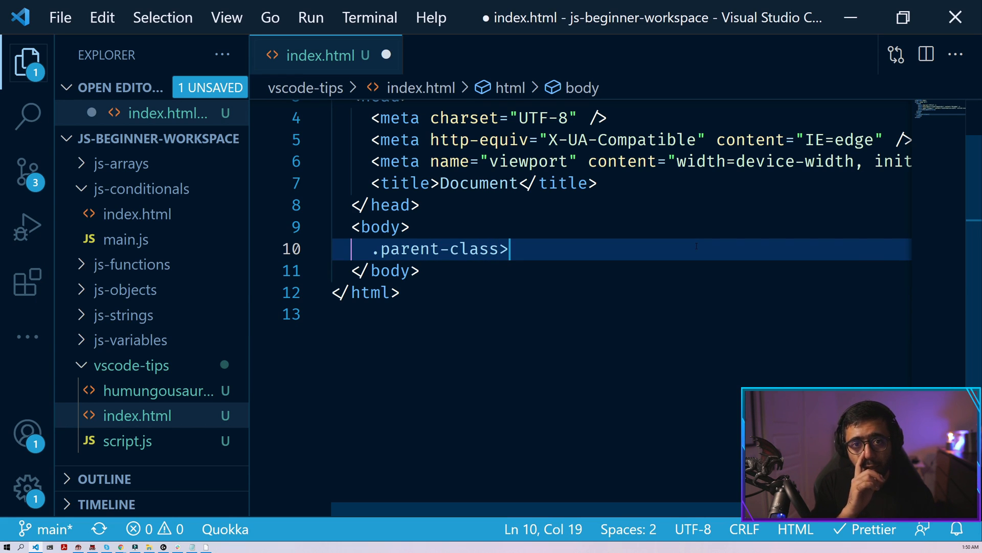
{"action": "type", "text": "."}
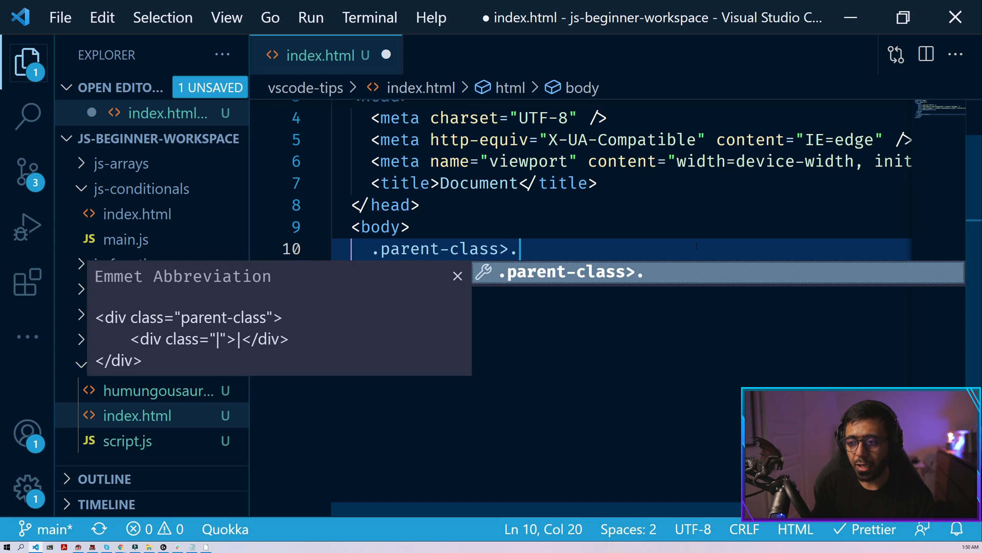
{"action": "type", "text": "child-class"}
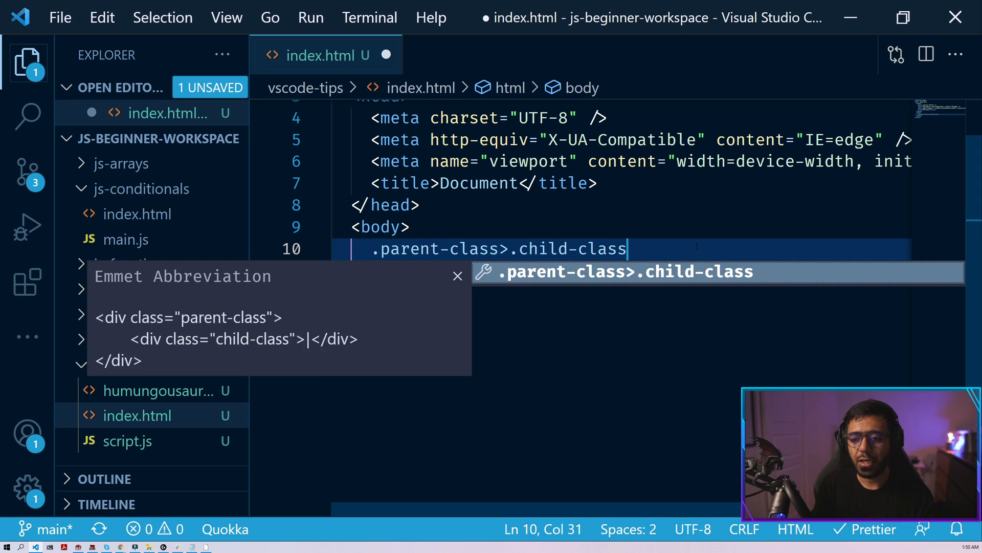
{"action": "key", "text": "Tab"}
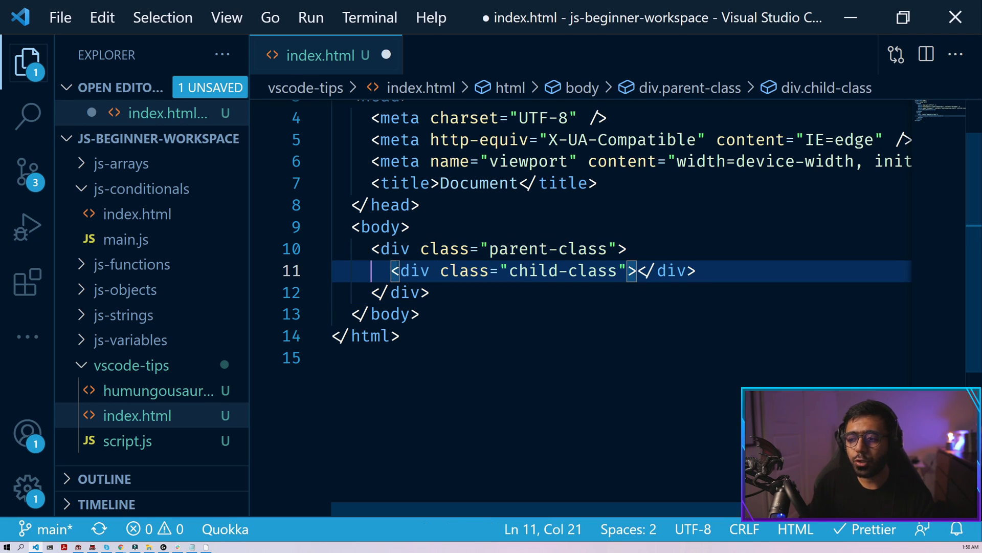
{"action": "key", "text": "Enter"}
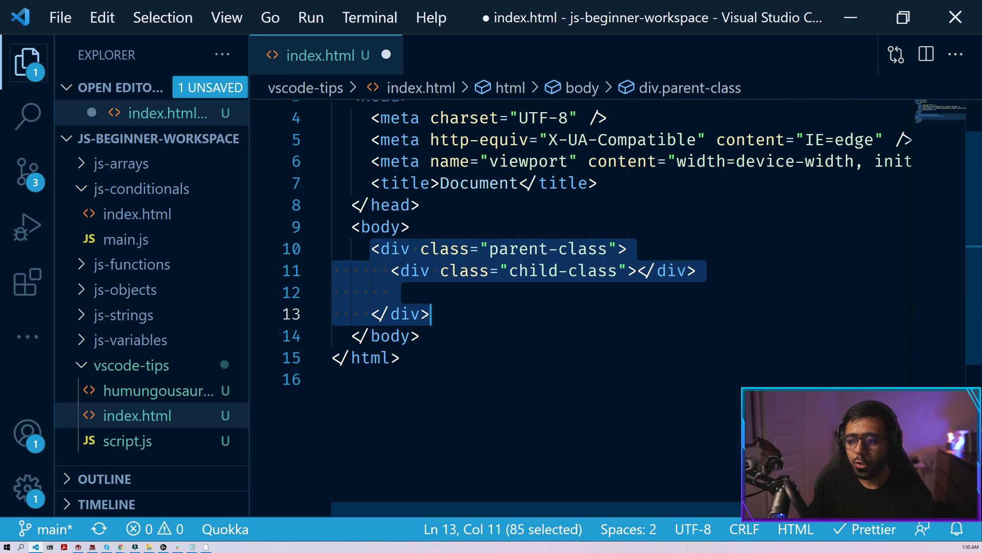
{"action": "type", "text": "paren"}
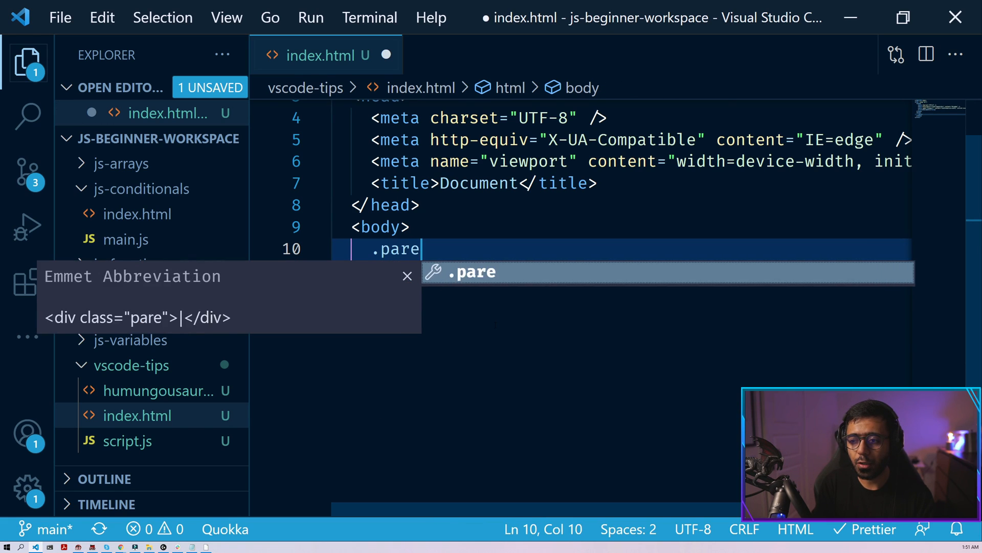
{"action": "type", "text": "nt-class>."}
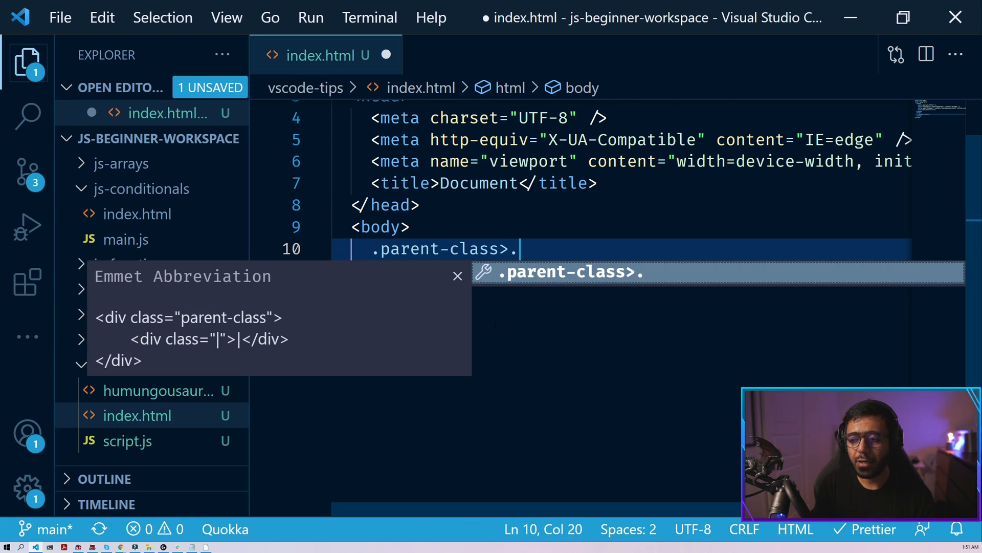
{"action": "type", "text": "child-clas"}
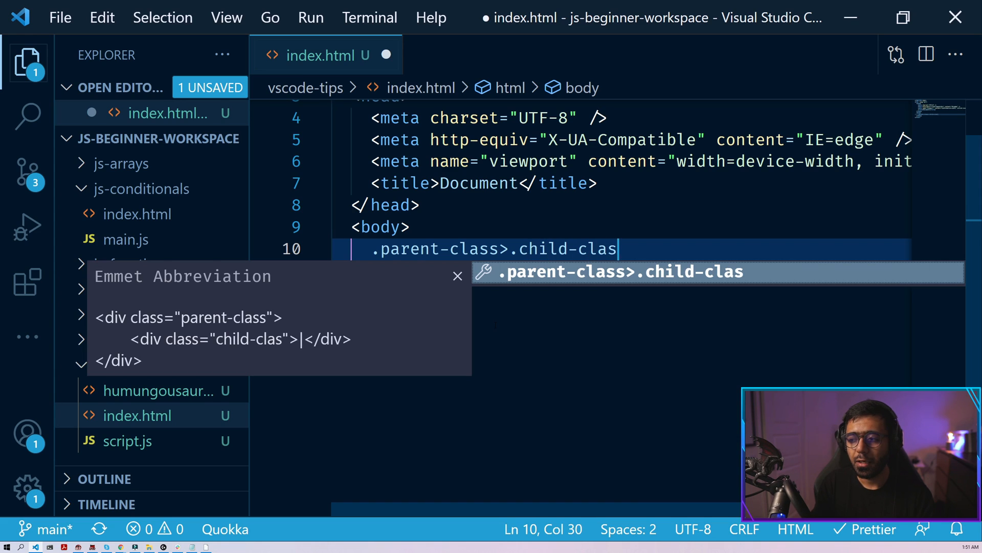
{"action": "type", "text": "s"}
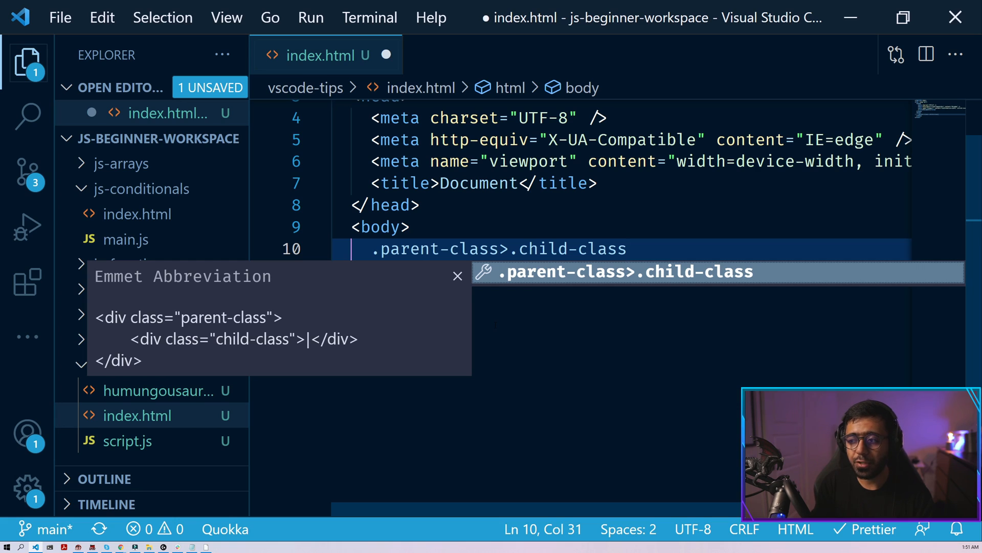
{"action": "type", "text": "+s[]"}
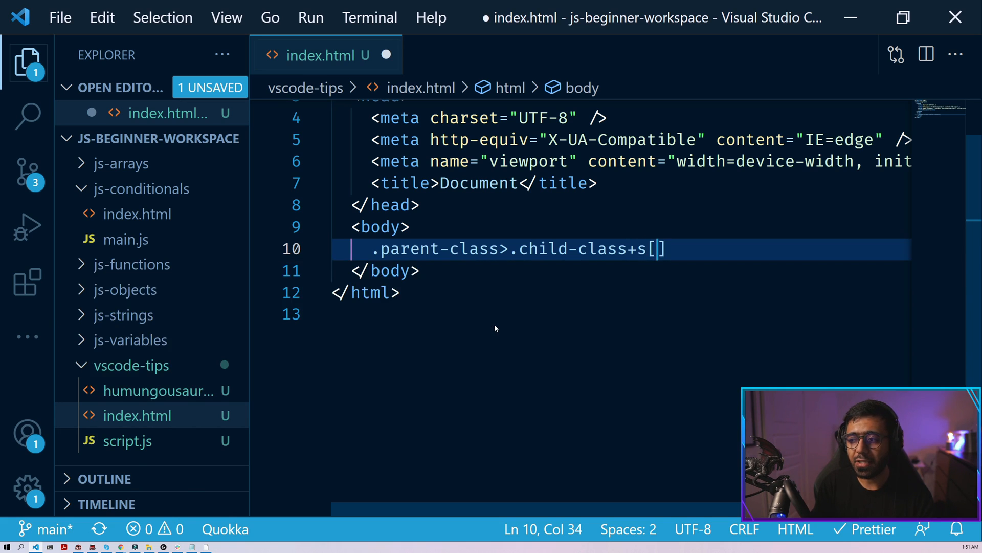
{"action": "type", "text": "span-"}
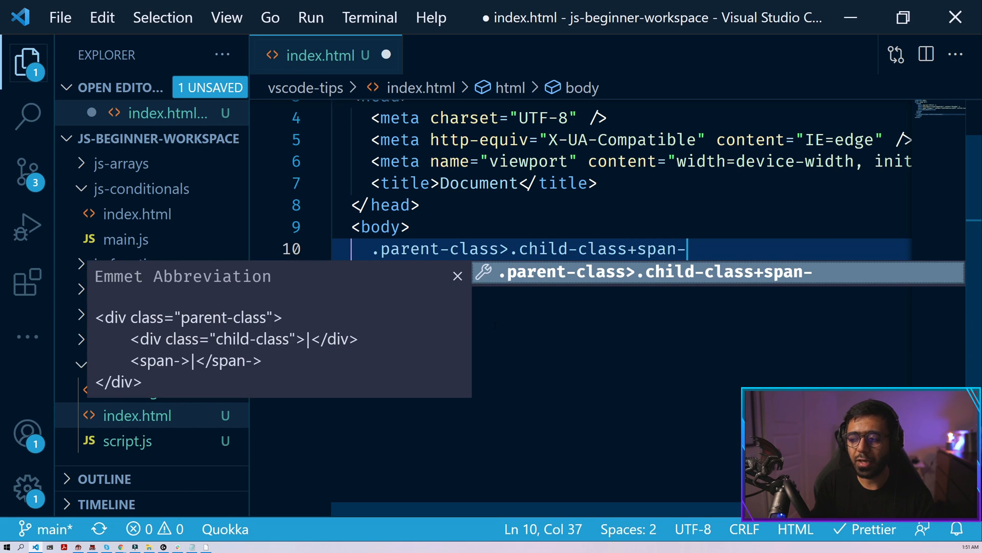
{"action": "type", "text": "."}
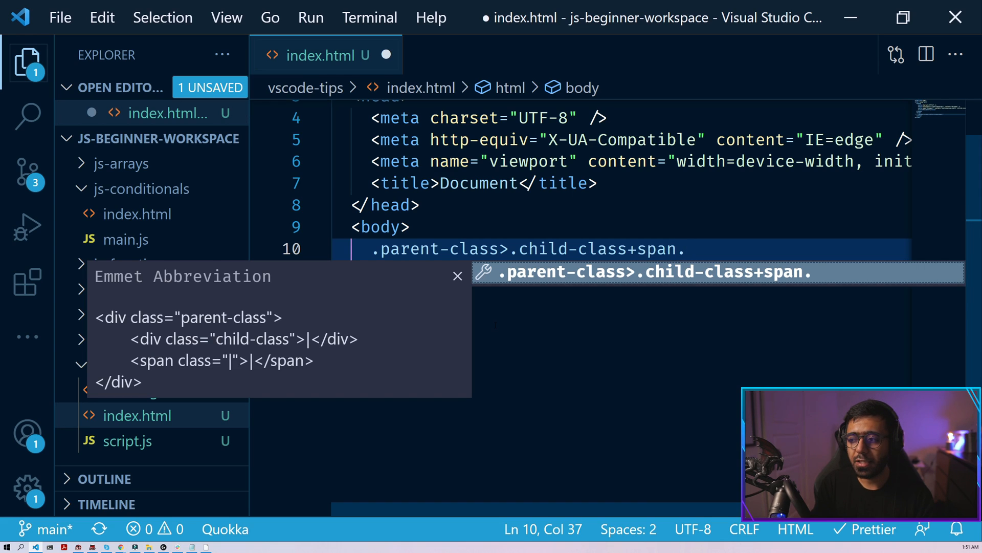
{"action": "type", "text": "second-child"}
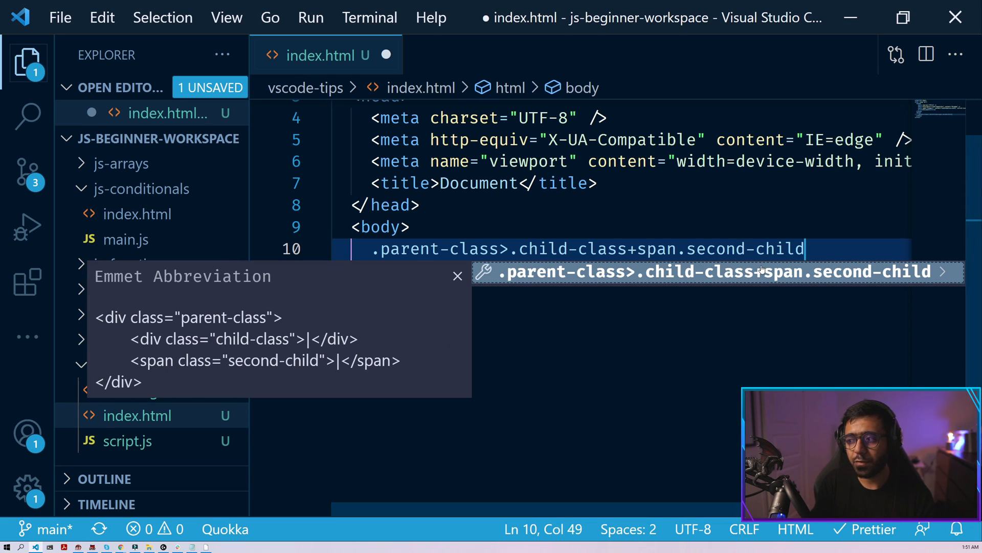
{"action": "type", "text": "_"}
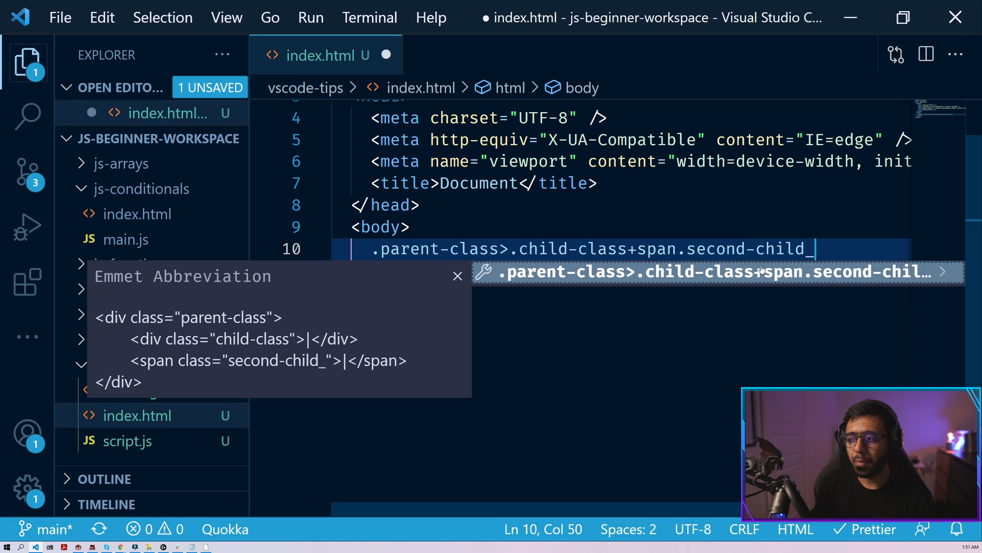
{"action": "type", "text": "+p"}
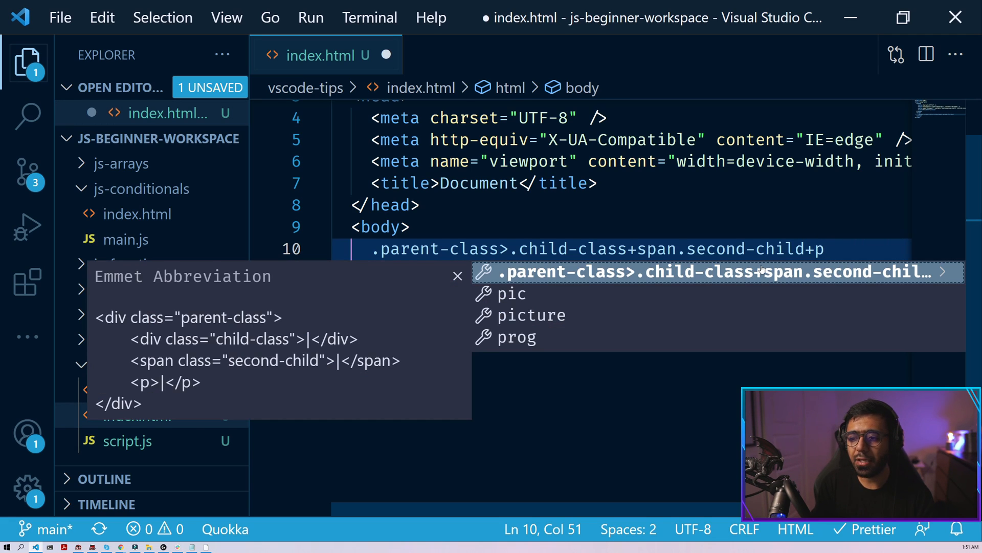
{"action": "type", "text": "#"}
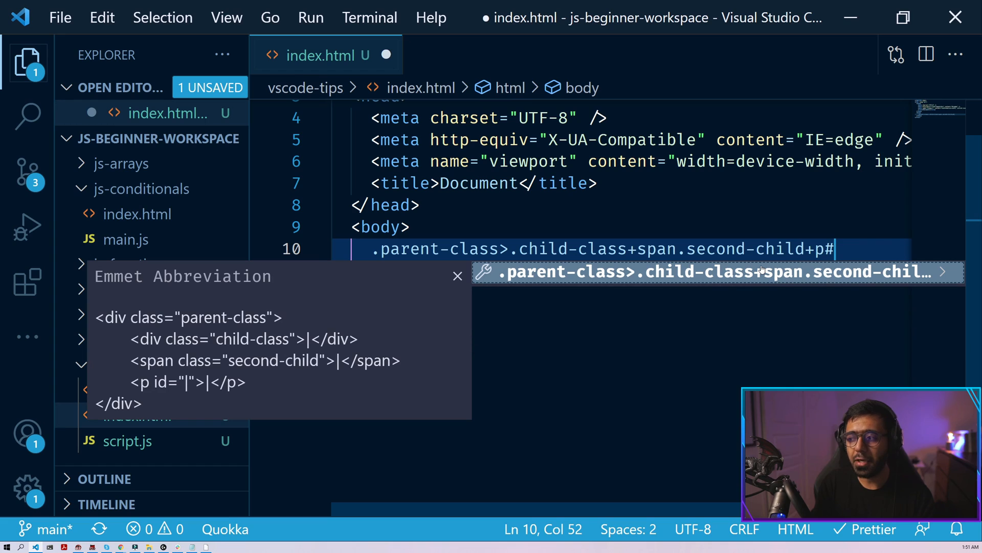
{"action": "type", "text": "third"}
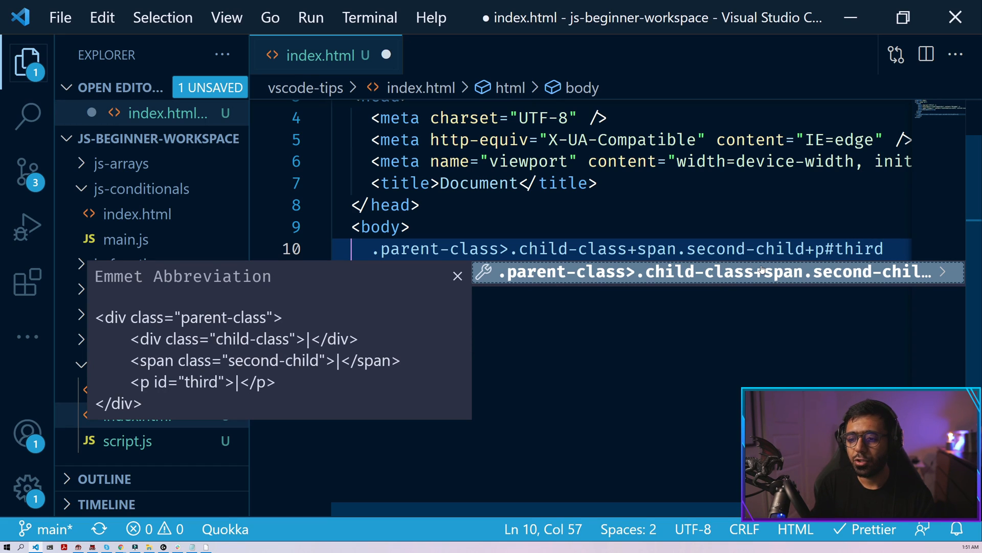
{"action": "type", "text": "Child"}
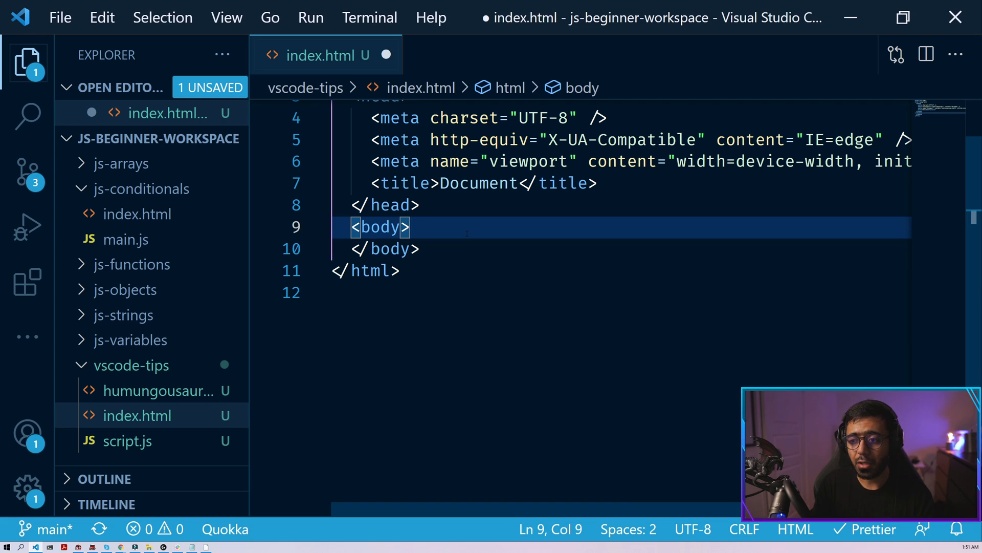
- Generate a list div with list-item children, then clear it back out
{"action": "key", "text": "Enter"}
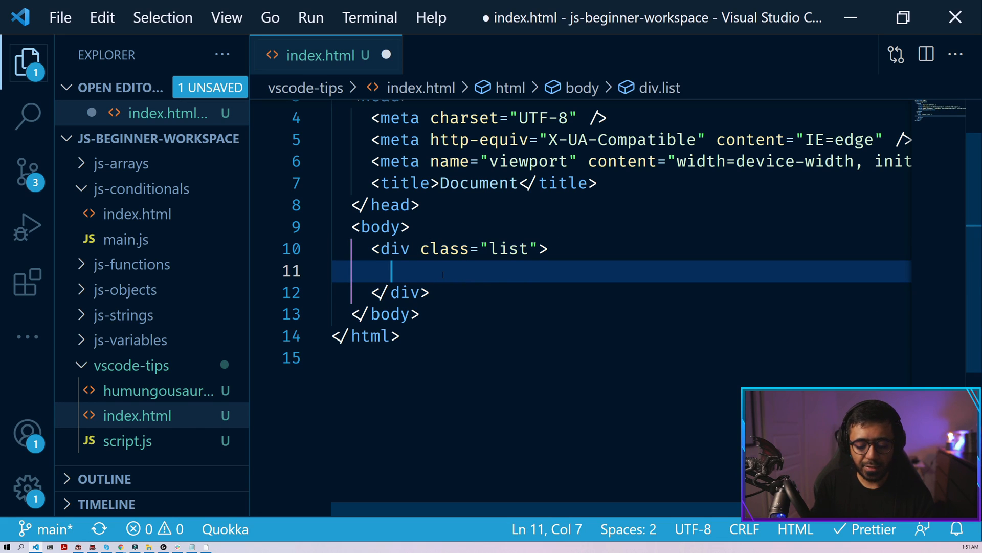
{"action": "type", "text": ".list-item"}
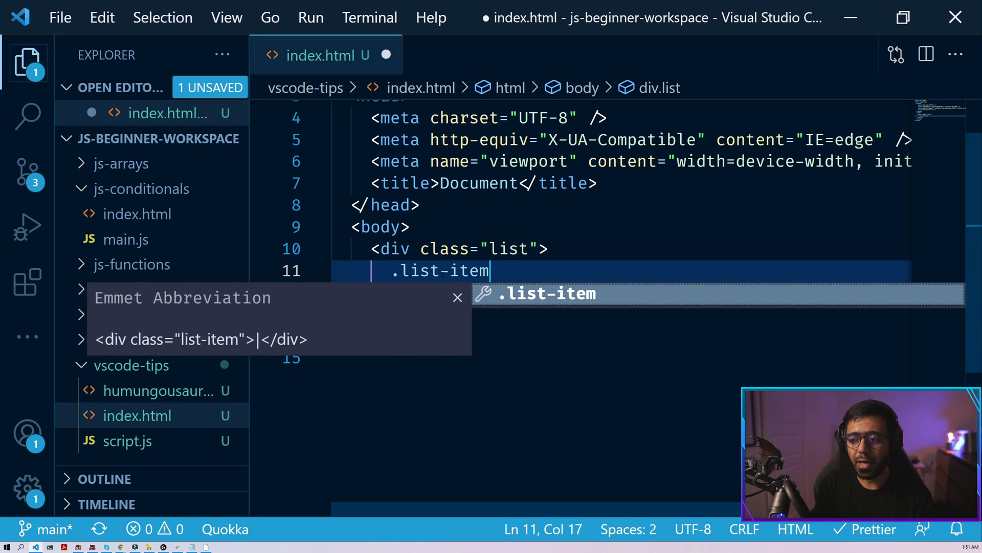
{"action": "key", "text": "Tab"}
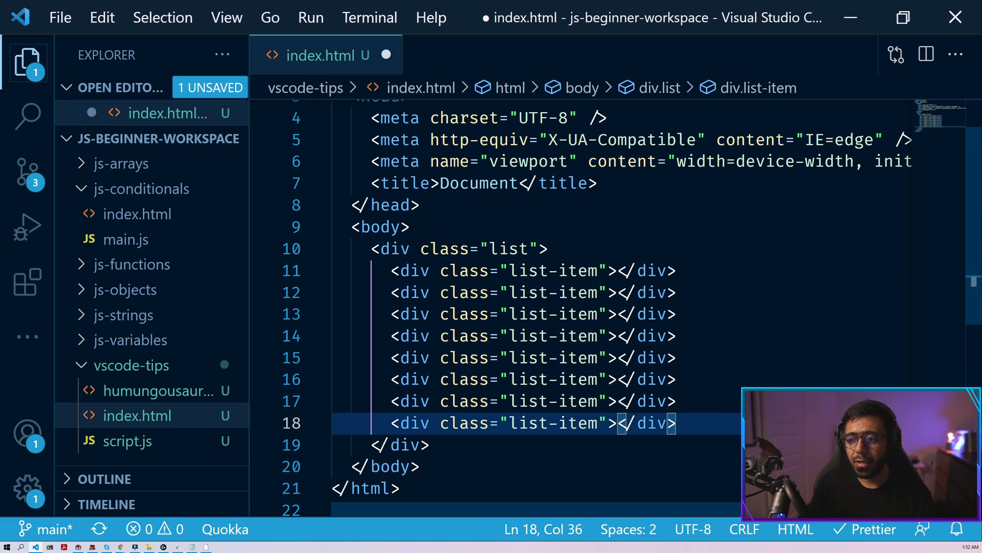
{"action": "left_click_drag", "start_coordinate": [372, 249], "coordinate": [428, 444]}
{"action": "type", "text": ".list"}
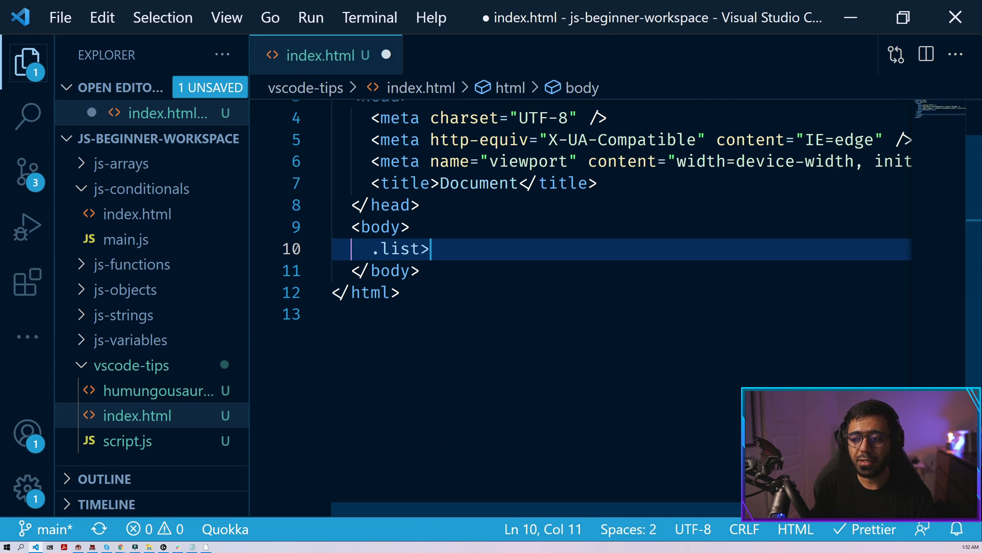
- Expand .list>.list-item*10 into a list with ten list-item divs
{"action": "type", "text": ">.list-item"}
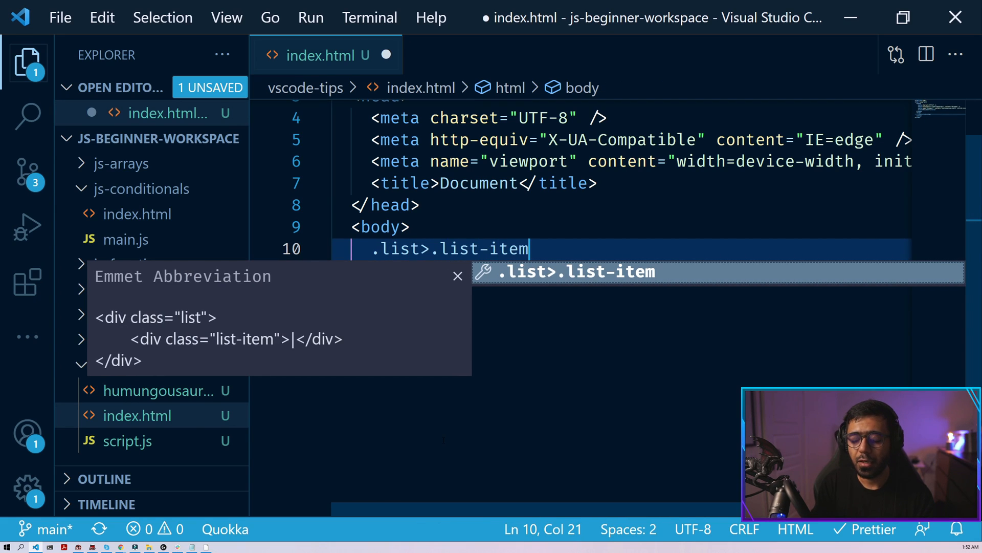
{"action": "type", "text": "*10"}
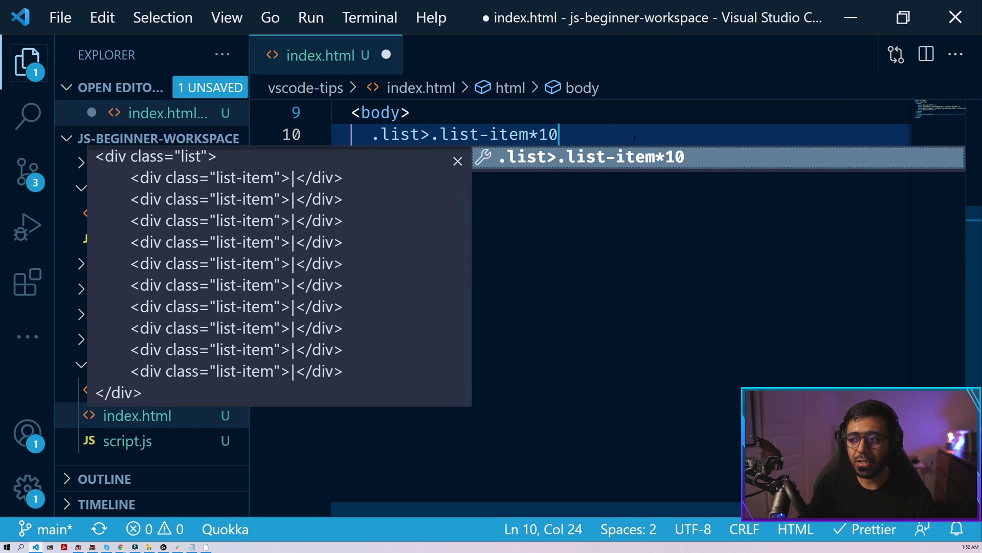
{"action": "key", "text": "Tab"}
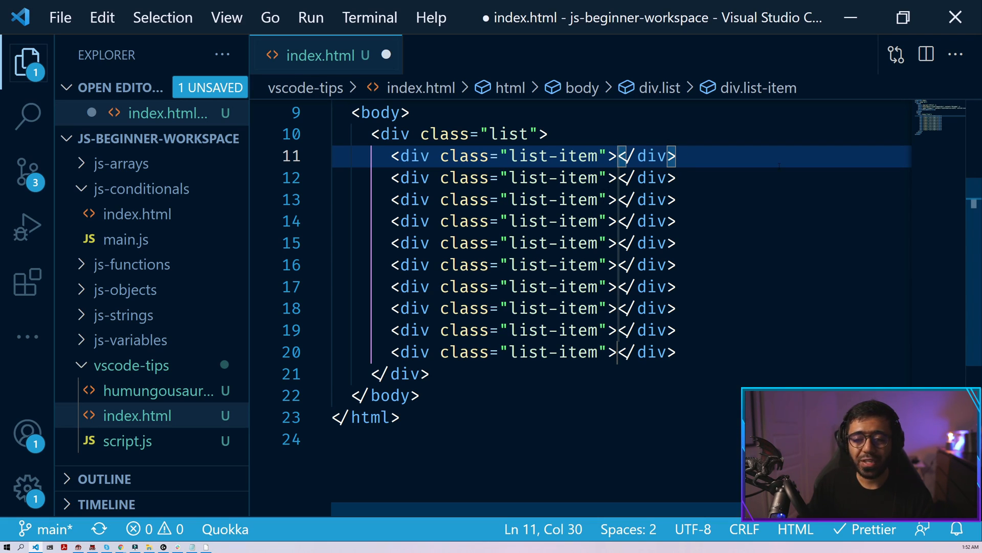
- Type placeholder text 'askldj', 'klasdj', 'asdklj' into three list-item divs
{"action": "type", "text": "askldj"}
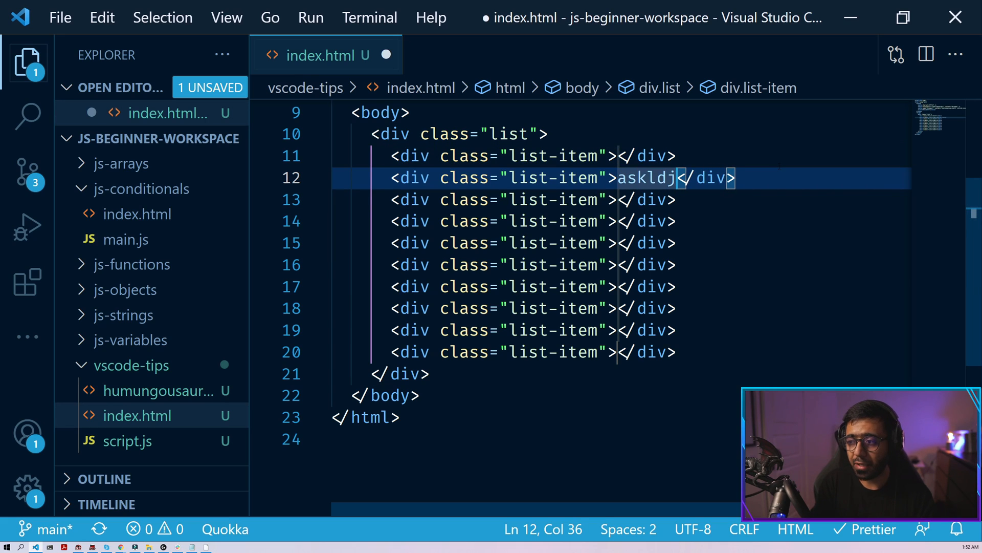
{"action": "type", "text": "klasdj"}
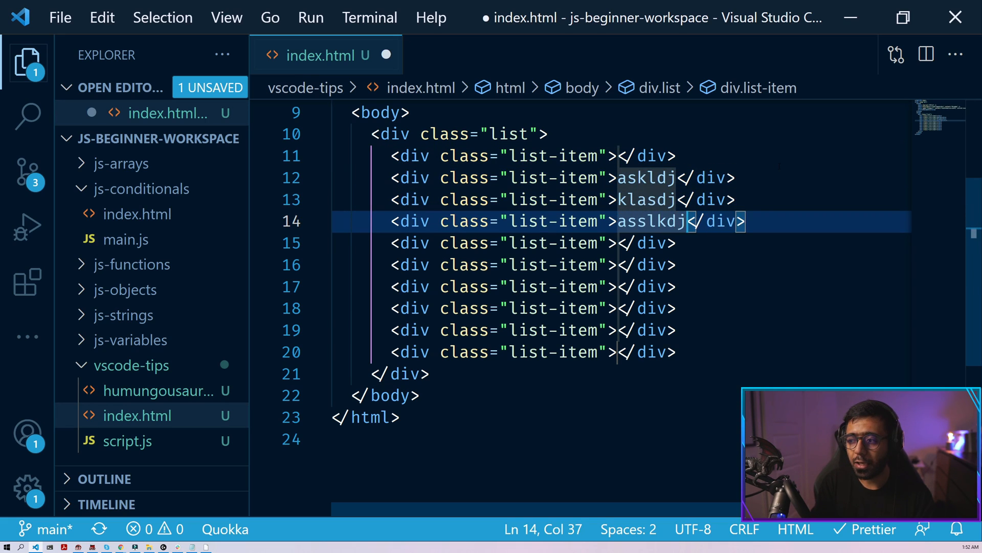
{"action": "type", "text": "asdklj"}
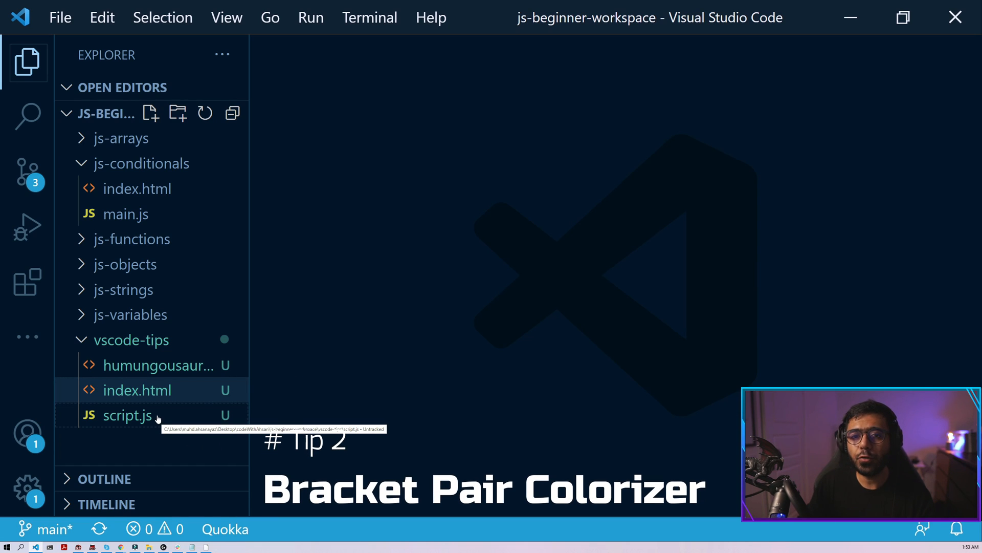
- Open script.js, check its parenthesis pairings, and show the installed extensions list
{"action": "double_click", "coordinate": [128, 415]}
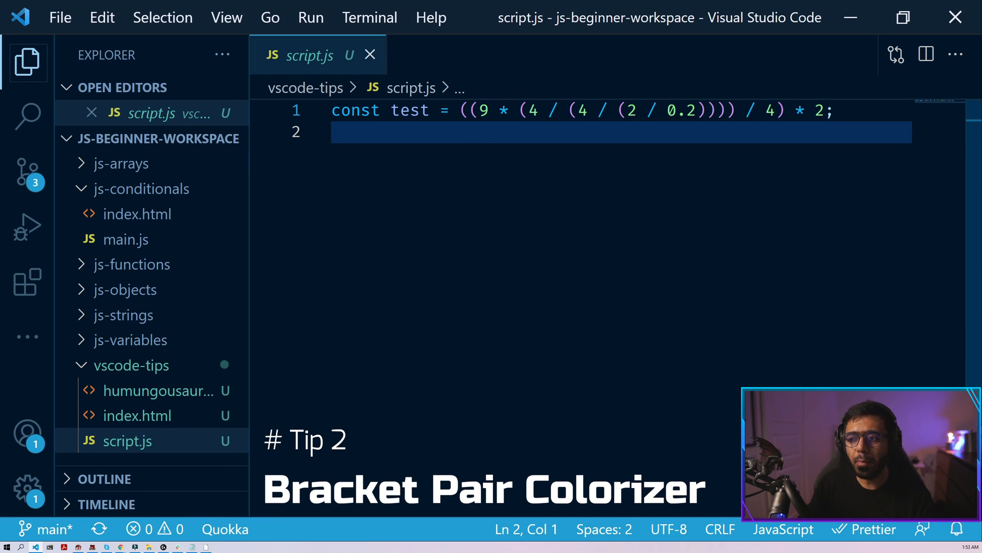
{"action": "double_click", "coordinate": [410, 111]}
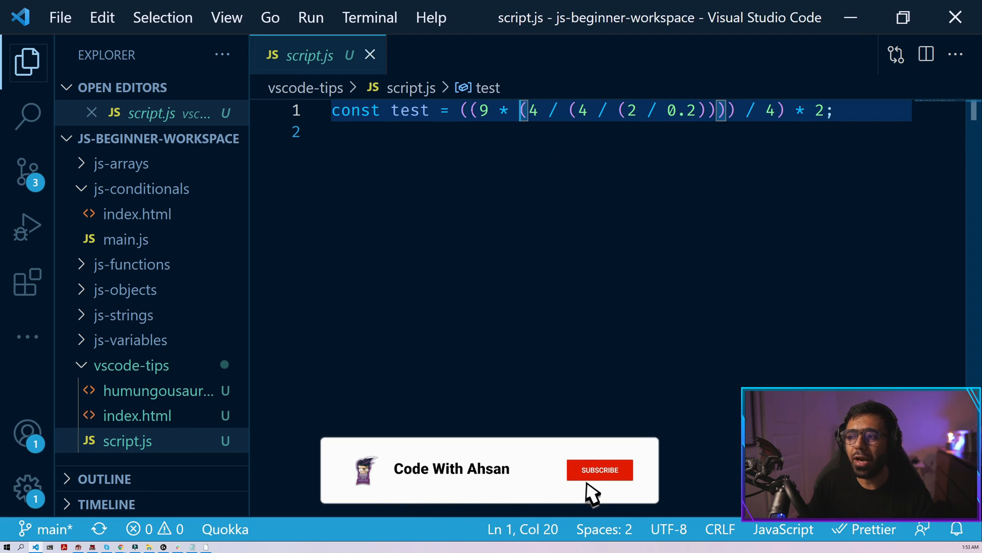
{"action": "left_click", "coordinate": [599, 469]}
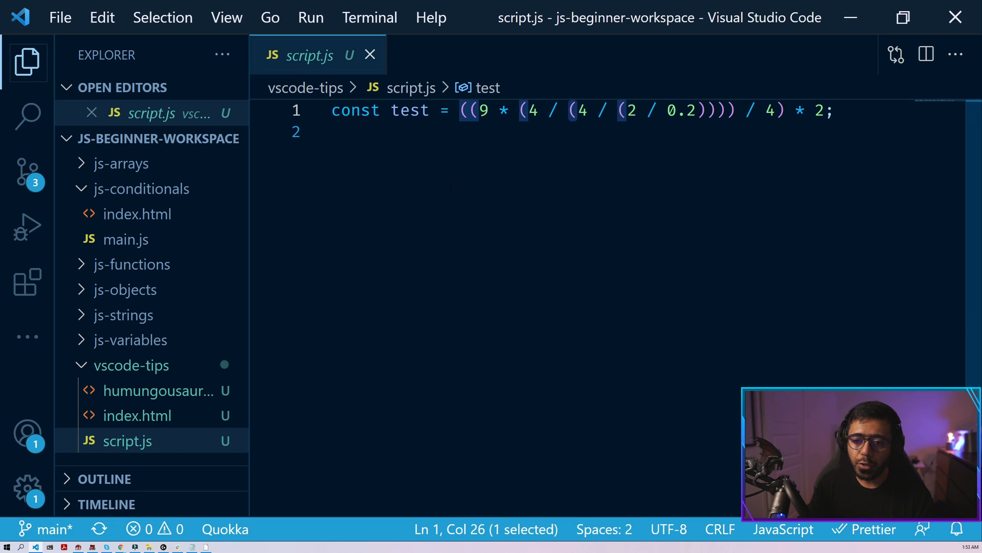
{"action": "left_click", "coordinate": [28, 279]}
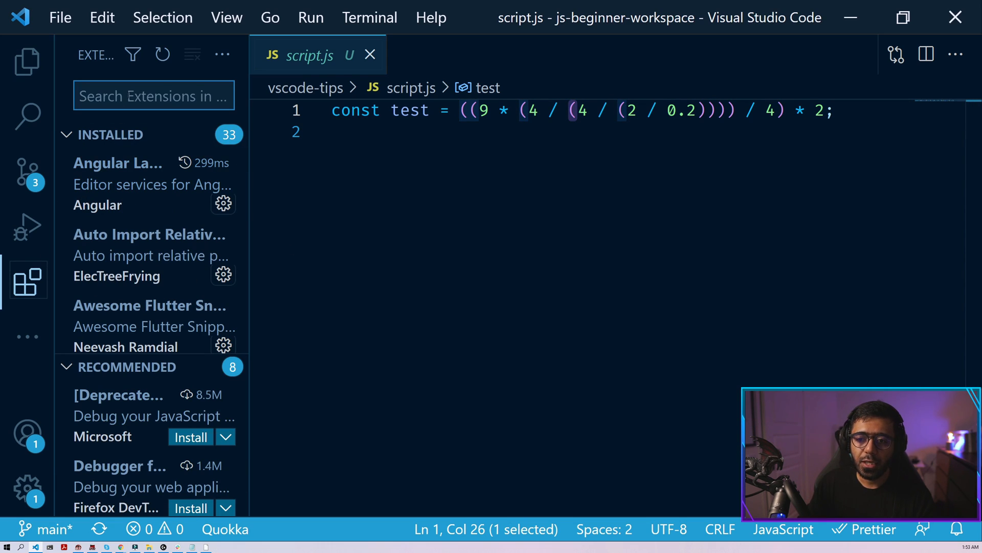
- Search 'bracket pair colorizer', install Bracket Pair Colorizer 2, and return to the Explorer
{"action": "type", "text": "bracket poa"}
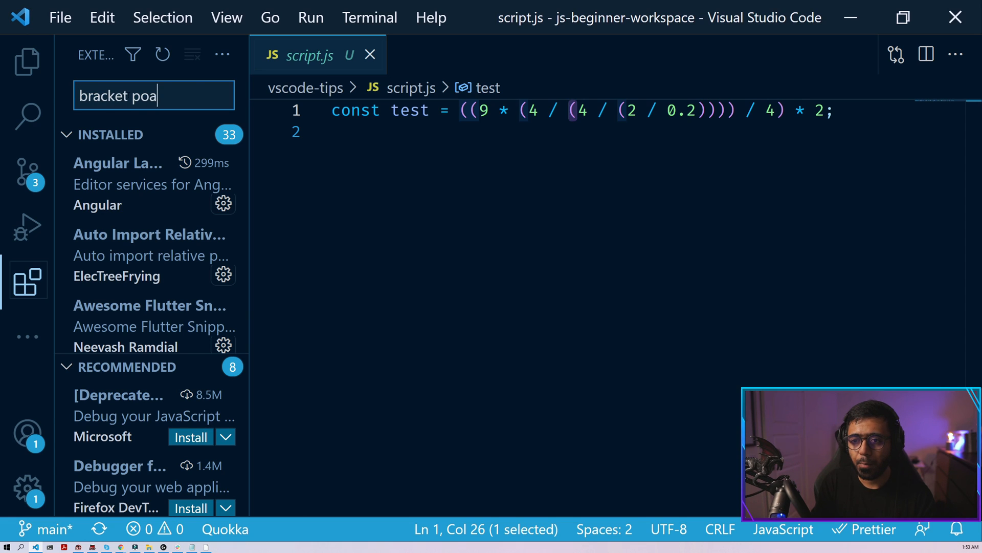
{"action": "type", "text": "bracket pair colorizer"}
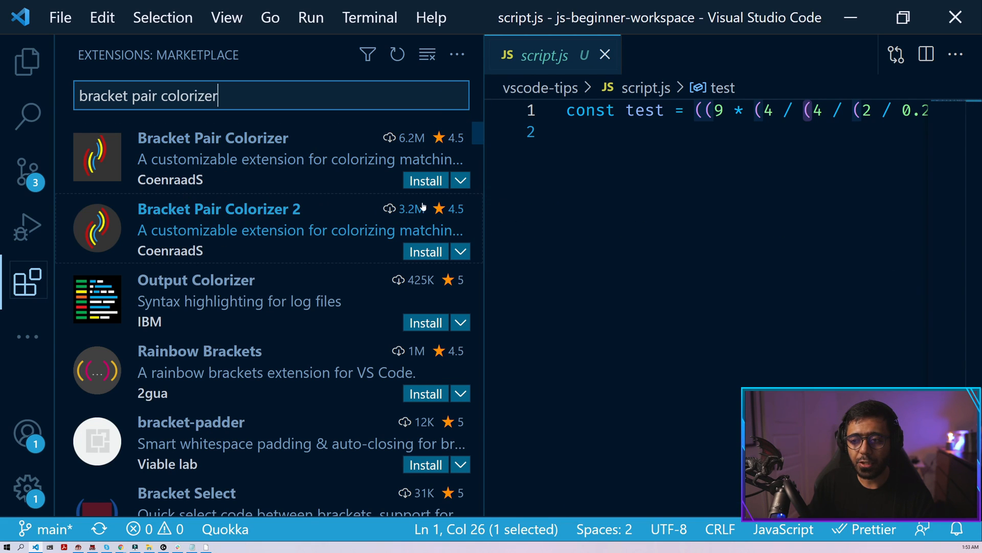
{"action": "left_click", "coordinate": [219, 209]}
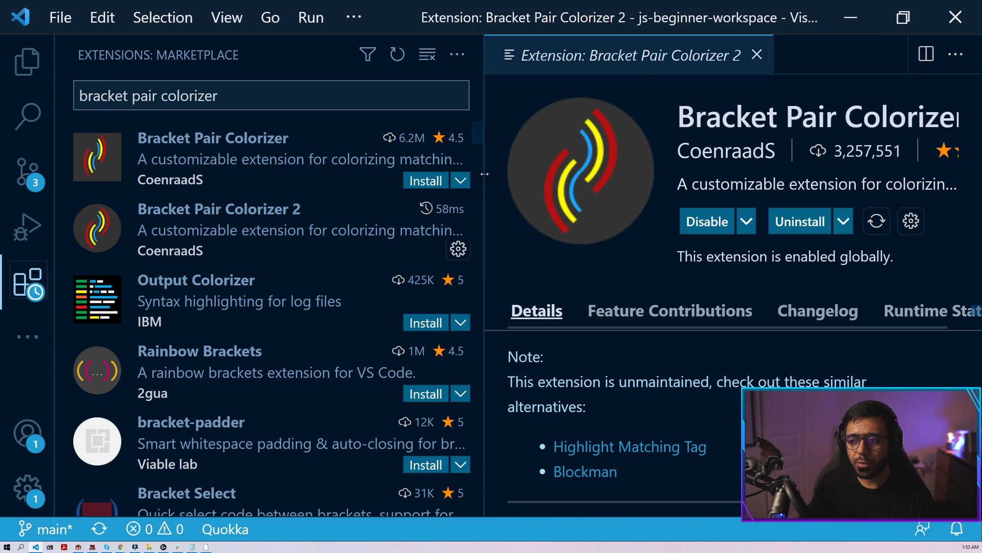
{"action": "left_click", "coordinate": [758, 55]}
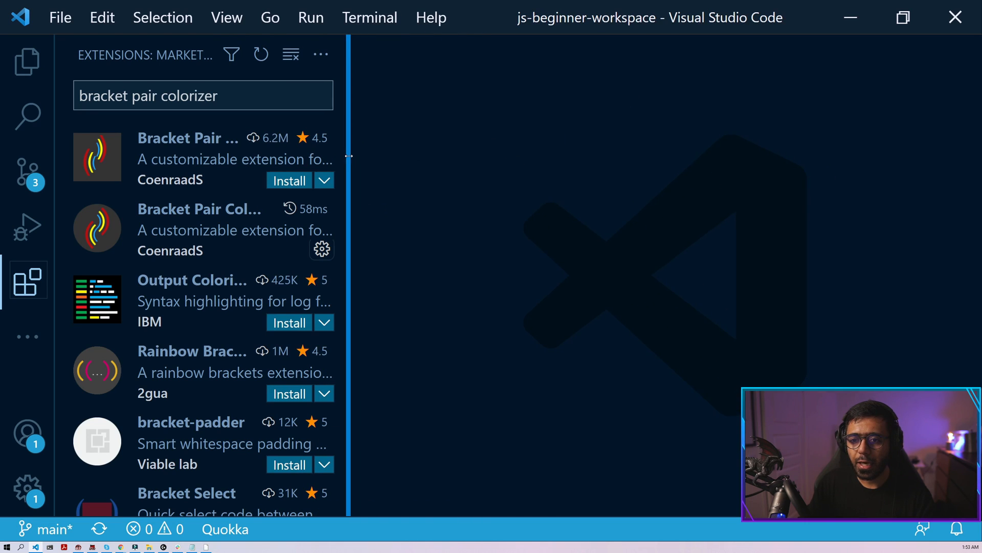
{"action": "left_click", "coordinate": [25, 62]}
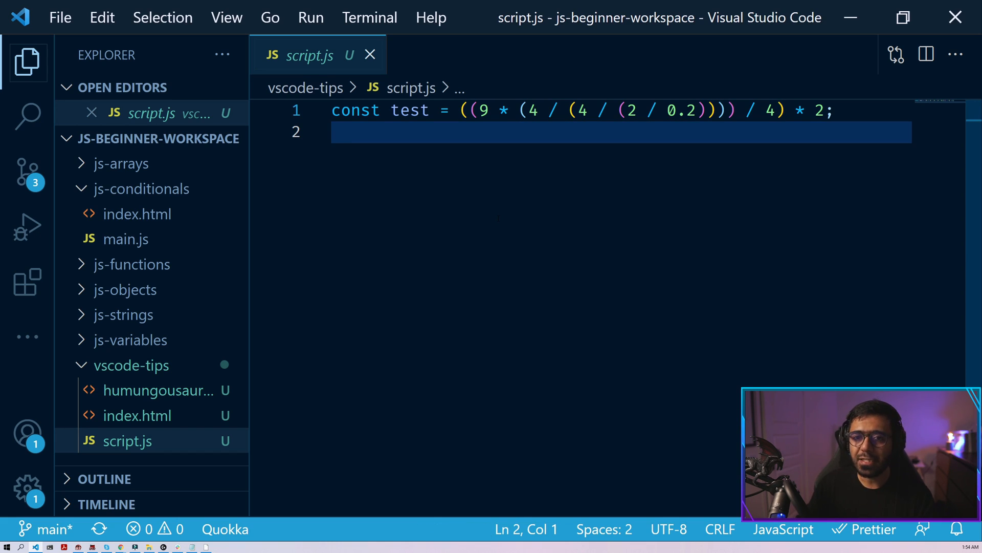
- Close the script.js editor tab
{"action": "left_click", "coordinate": [369, 54]}
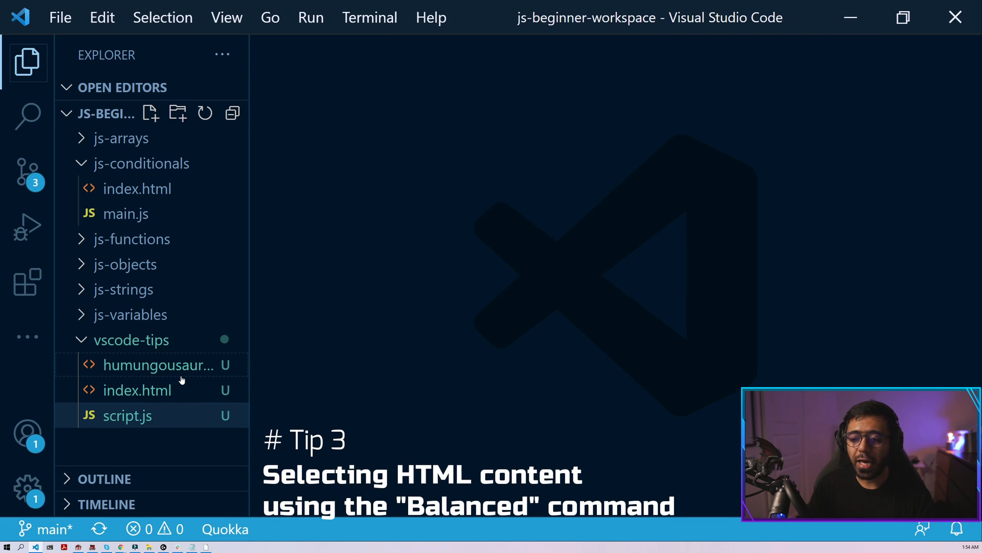
{"action": "mouse_move", "coordinate": [183, 376]}
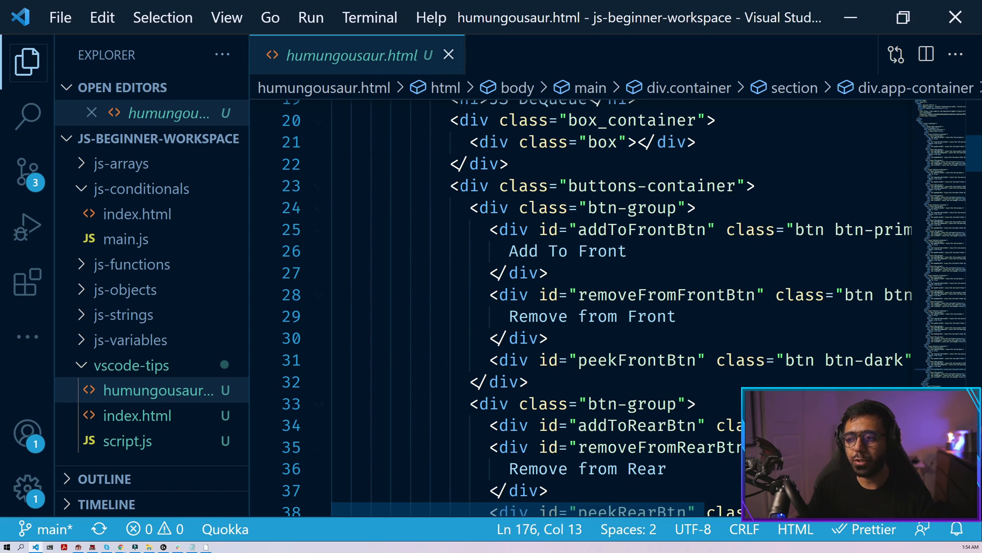
{"action": "left_click", "coordinate": [319, 186]}
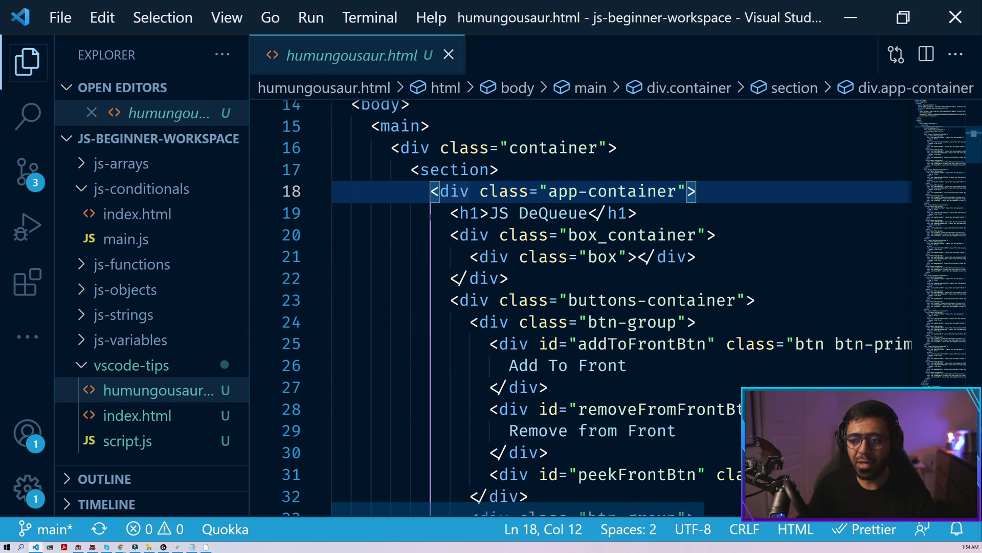
{"action": "scroll", "scroll_direction": "down", "scroll_amount": 3}
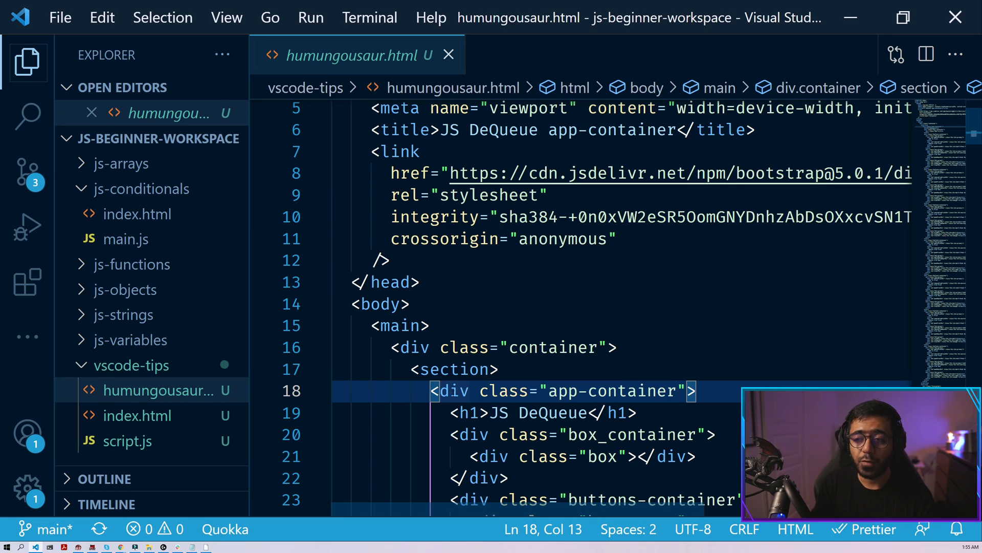
{"action": "type", "text": ">balanc"}
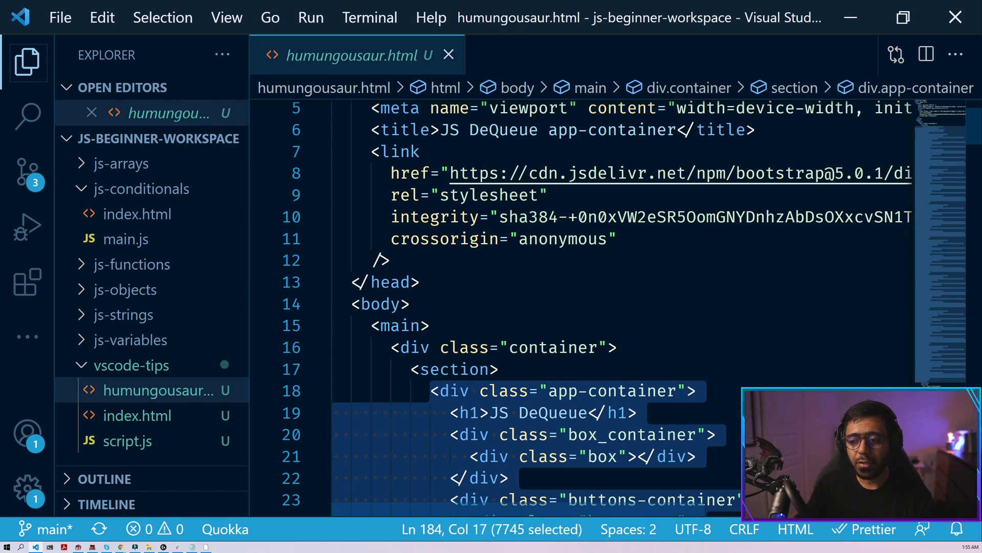
{"action": "scroll", "scroll_direction": "down", "scroll_amount": 3}
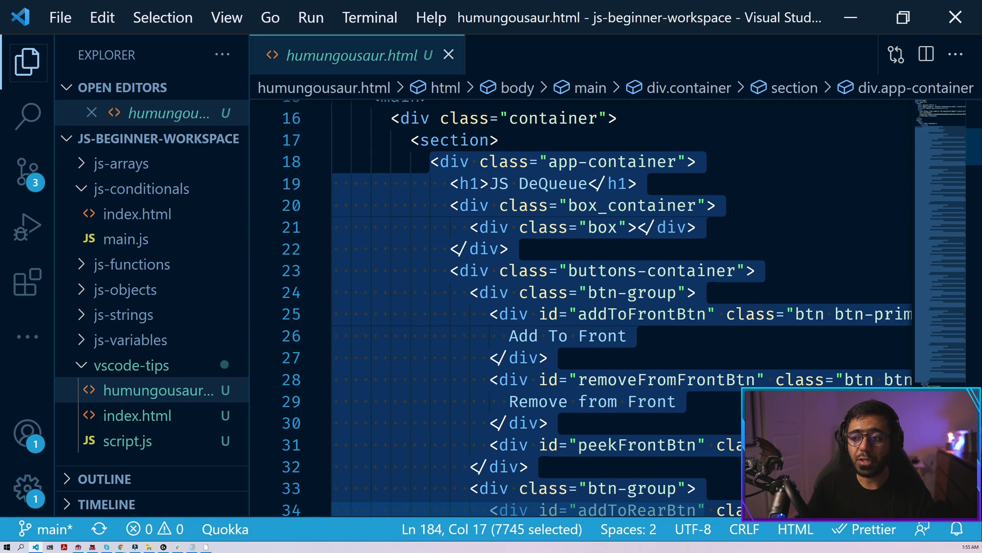
{"action": "key", "text": "Delete"}
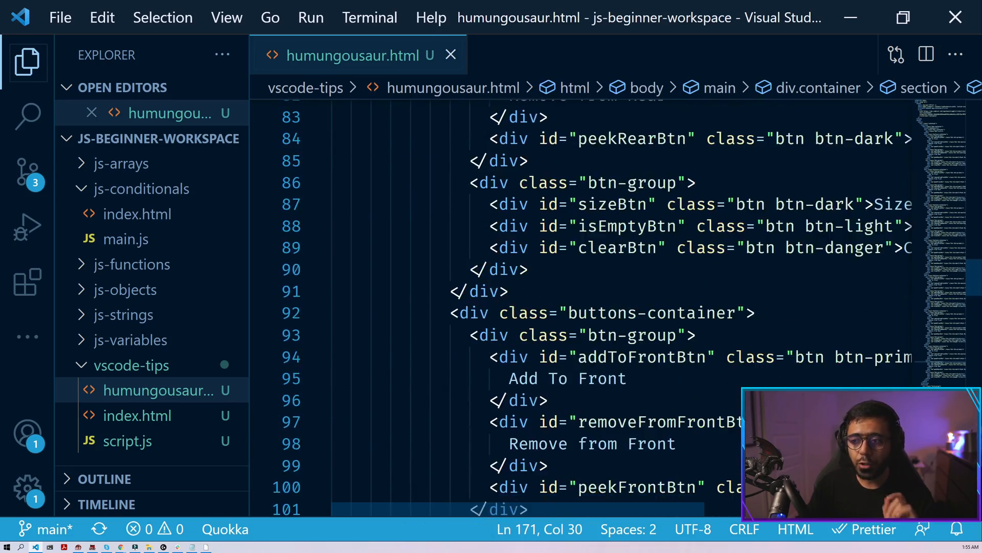
{"action": "scroll", "scroll_direction": "up", "scroll_amount": 3}
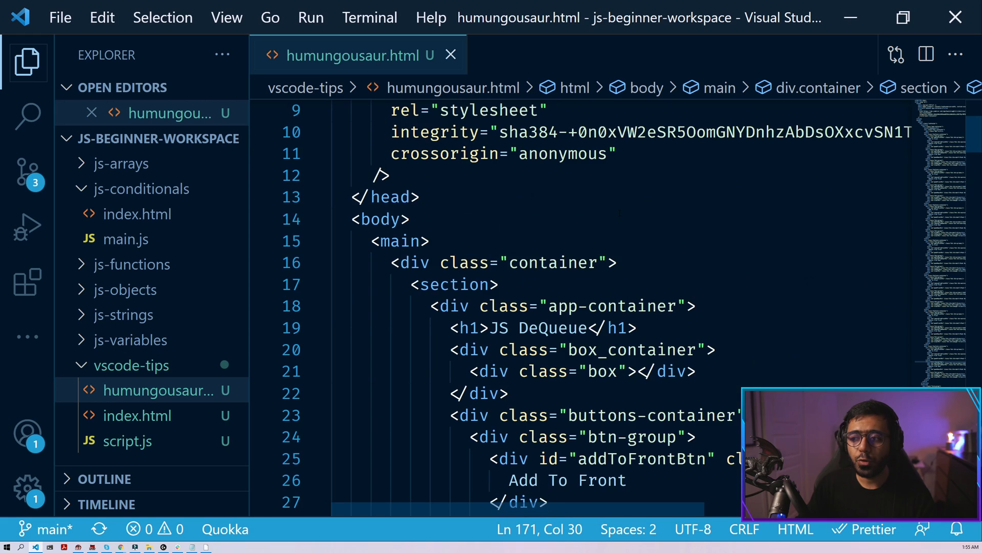
- Scroll to the container div and select its inner contents with Emmet Balance (inward)
{"action": "scroll", "scroll_direction": "down", "scroll_amount": 3}
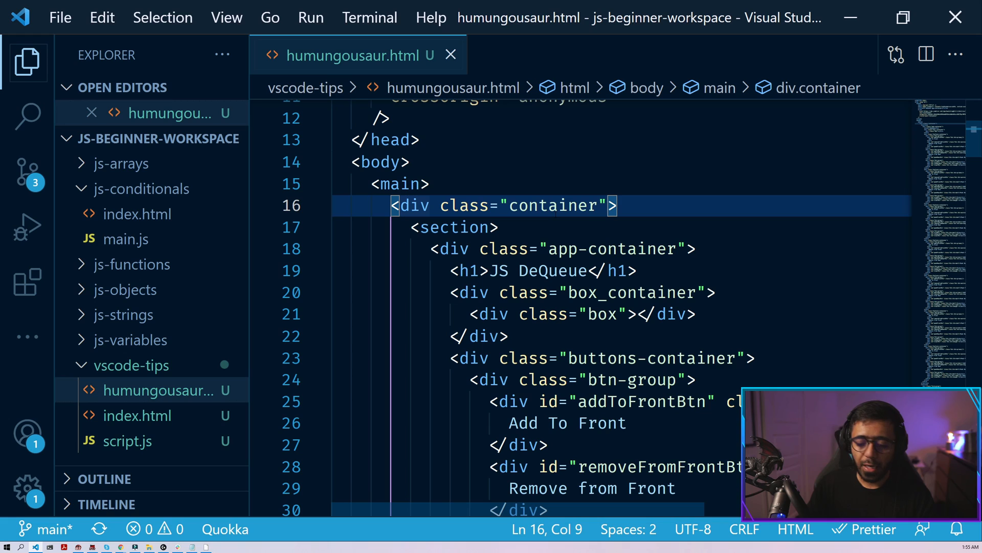
{"action": "key", "text": "Ctrl+Shift+P"}
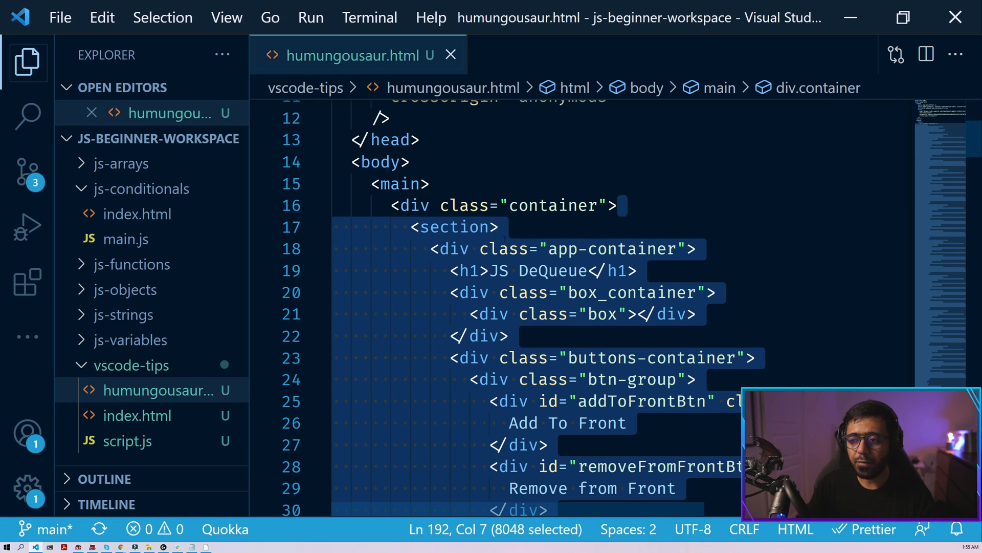
{"action": "key", "text": "Delete"}
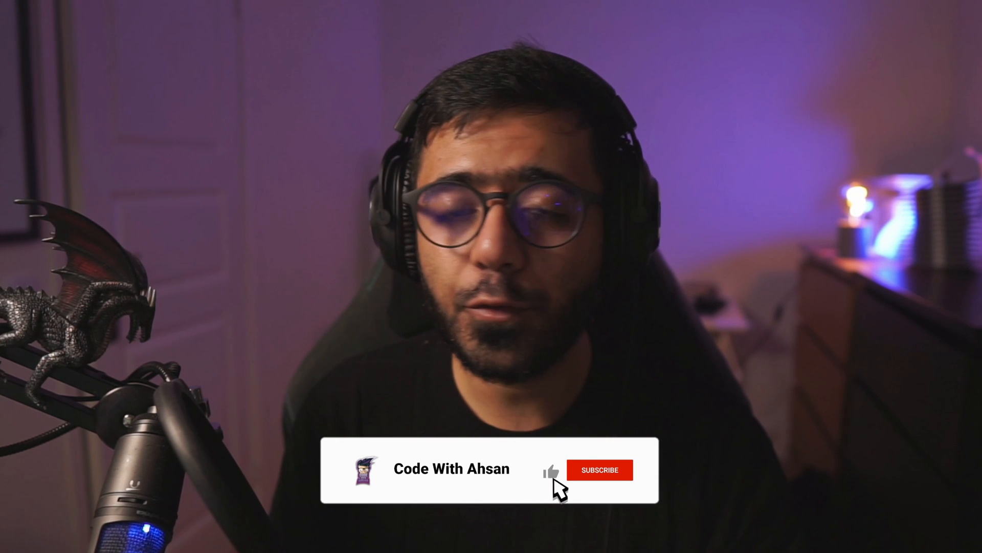
{"action": "left_click", "coordinate": [603, 470]}
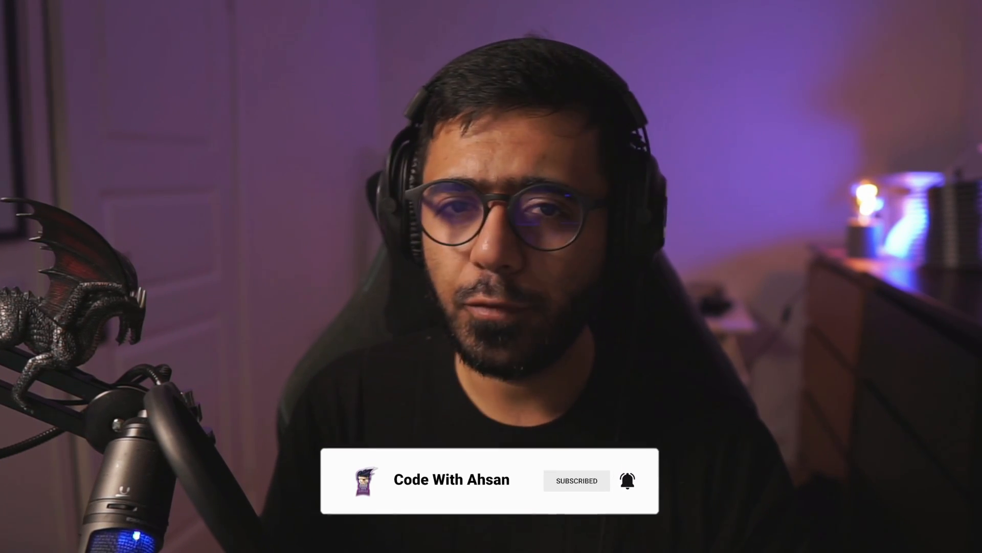